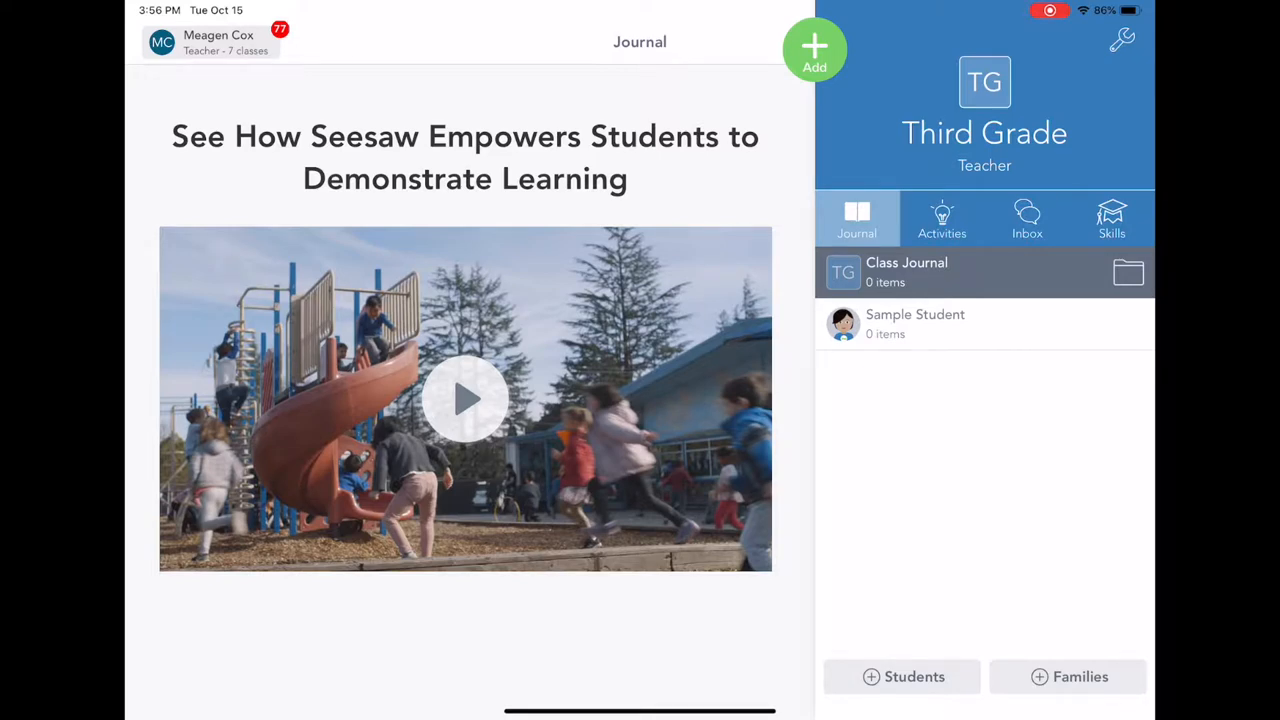
# - Open the Post Student Work screen for the Third Grade class from Add
pyautogui.click(814, 50)
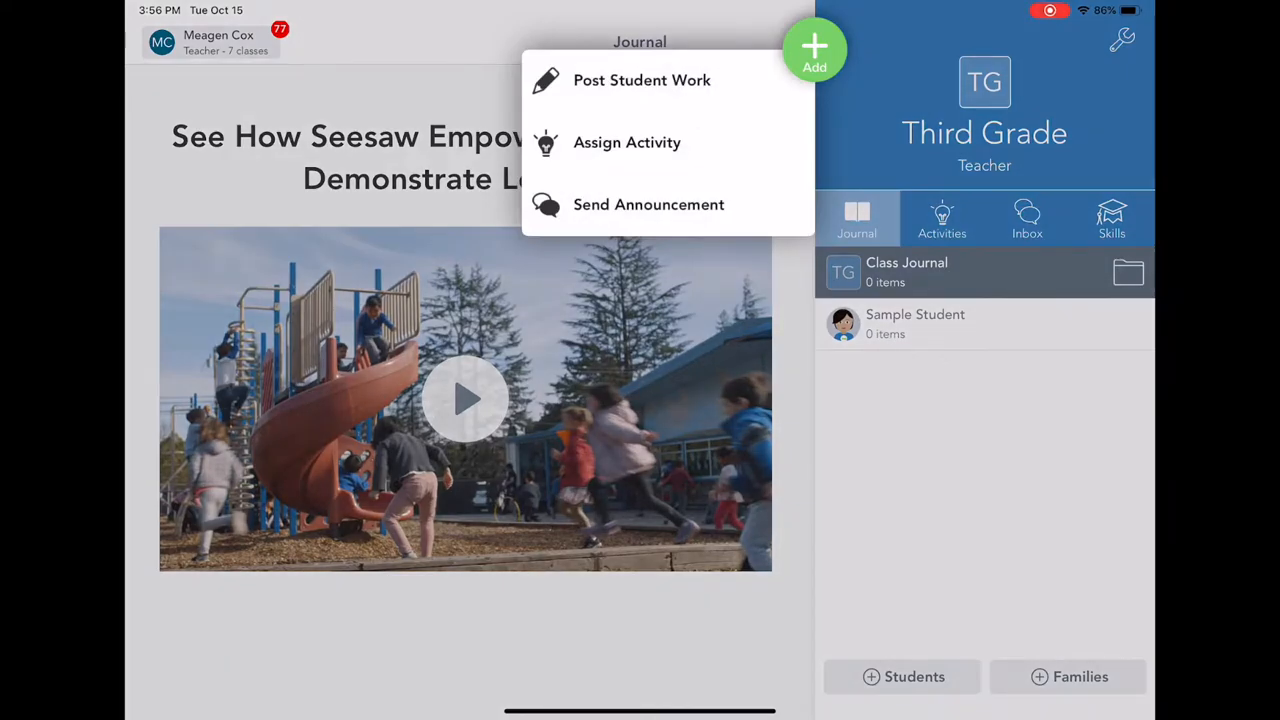
pyautogui.click(642, 80)
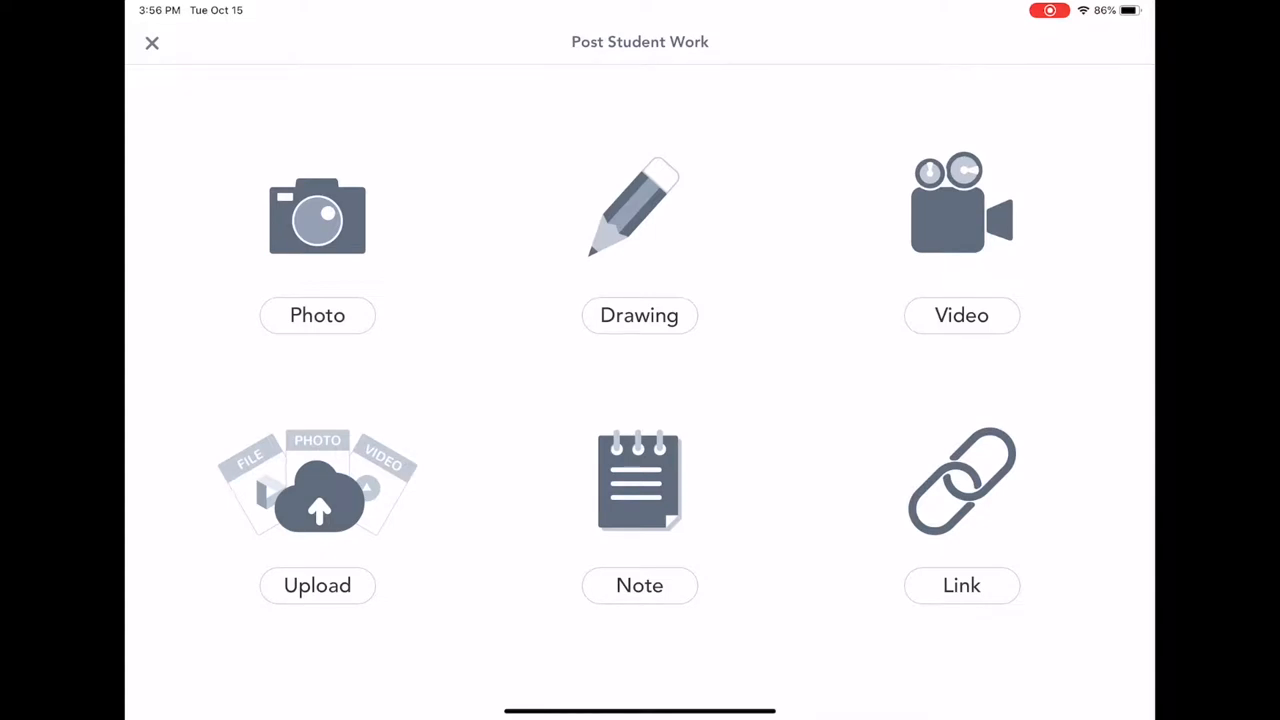
# - Take a photo of the wall and bring it into the Create and Reflect editor
pyautogui.click(317, 217)
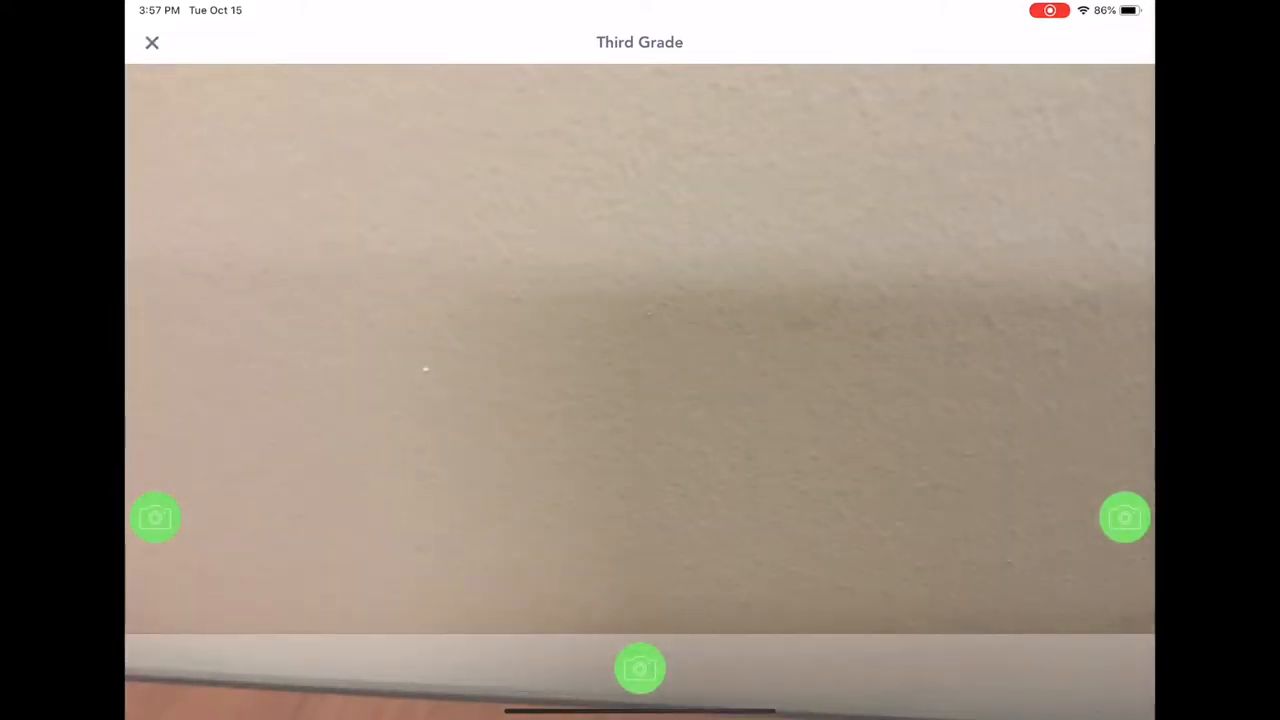
pyautogui.click(639, 669)
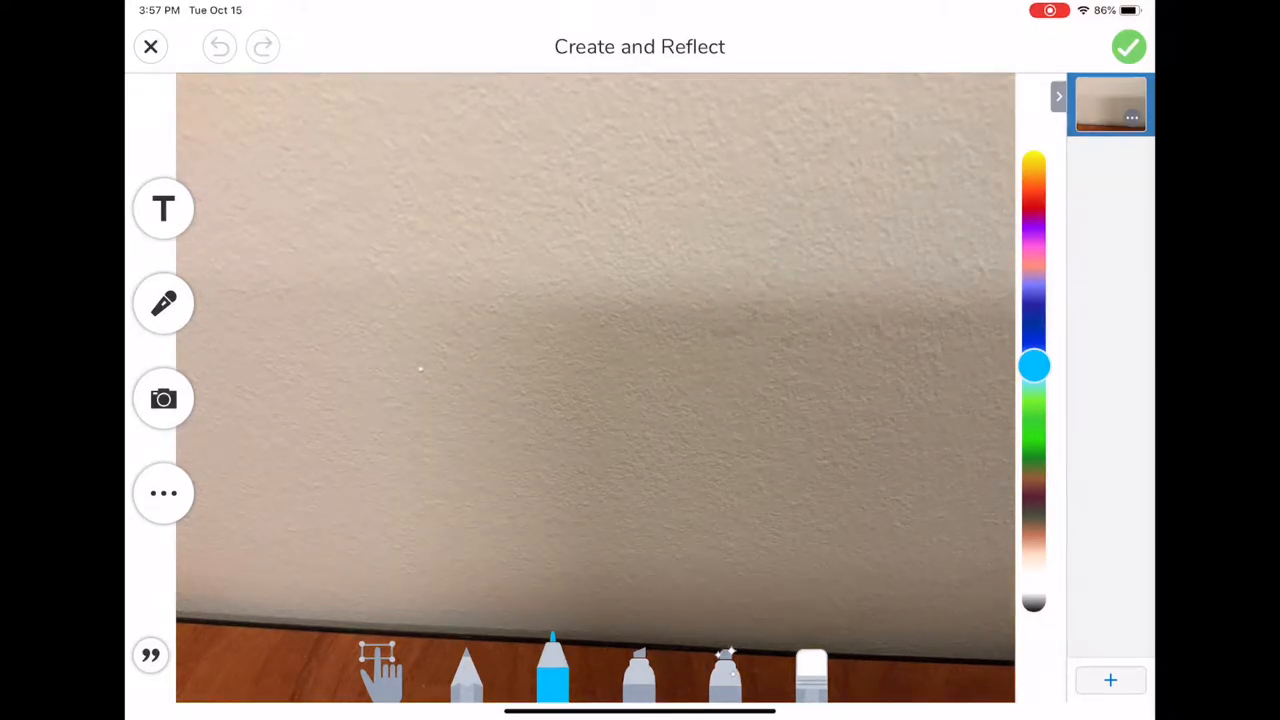
# - Draw pink glow and yellow highlighter test lines, erase them, and add a blank text box
pyautogui.moveTo(360, 195); pyautogui.dragTo(345, 415)
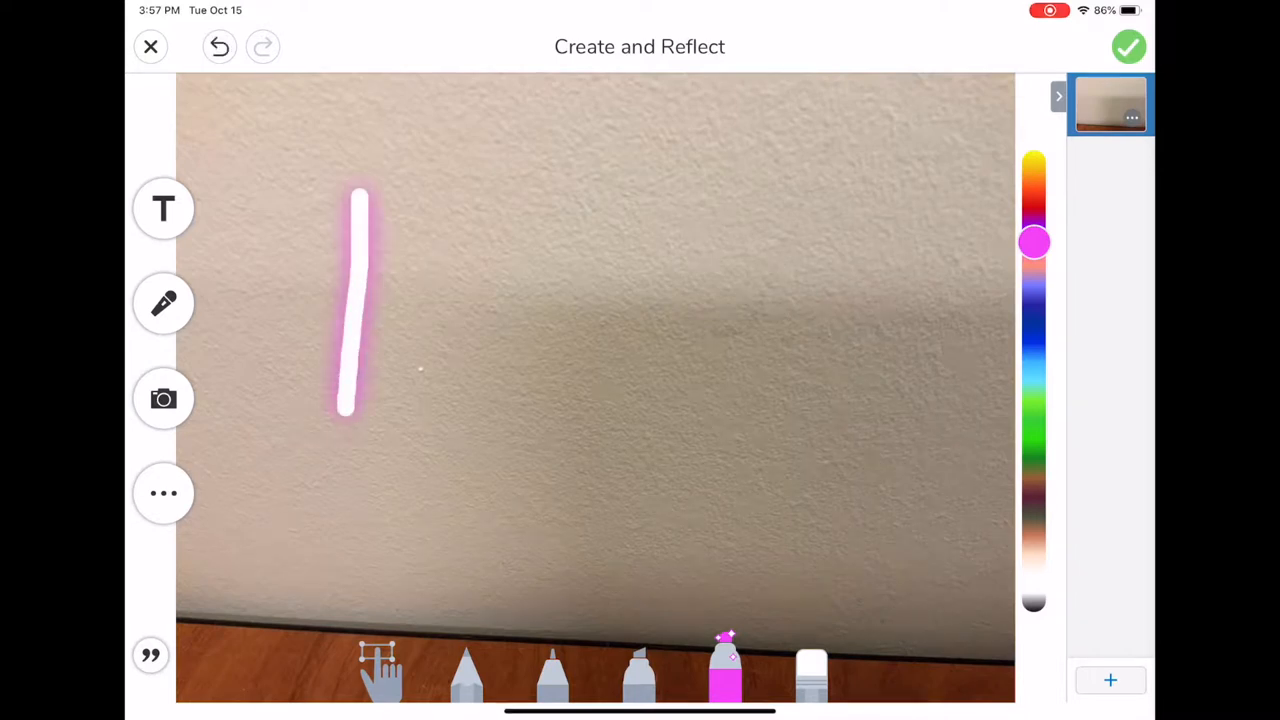
pyautogui.moveTo(585, 185); pyautogui.dragTo(585, 400)
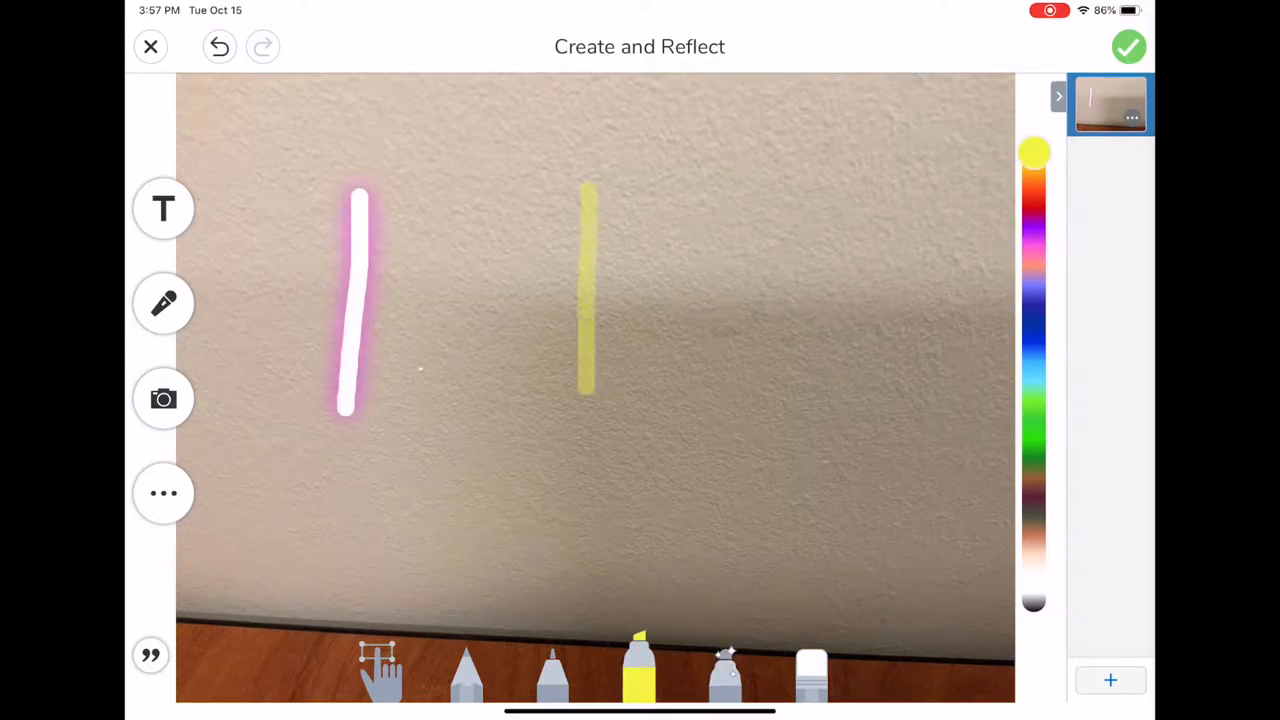
pyautogui.click(810, 668)
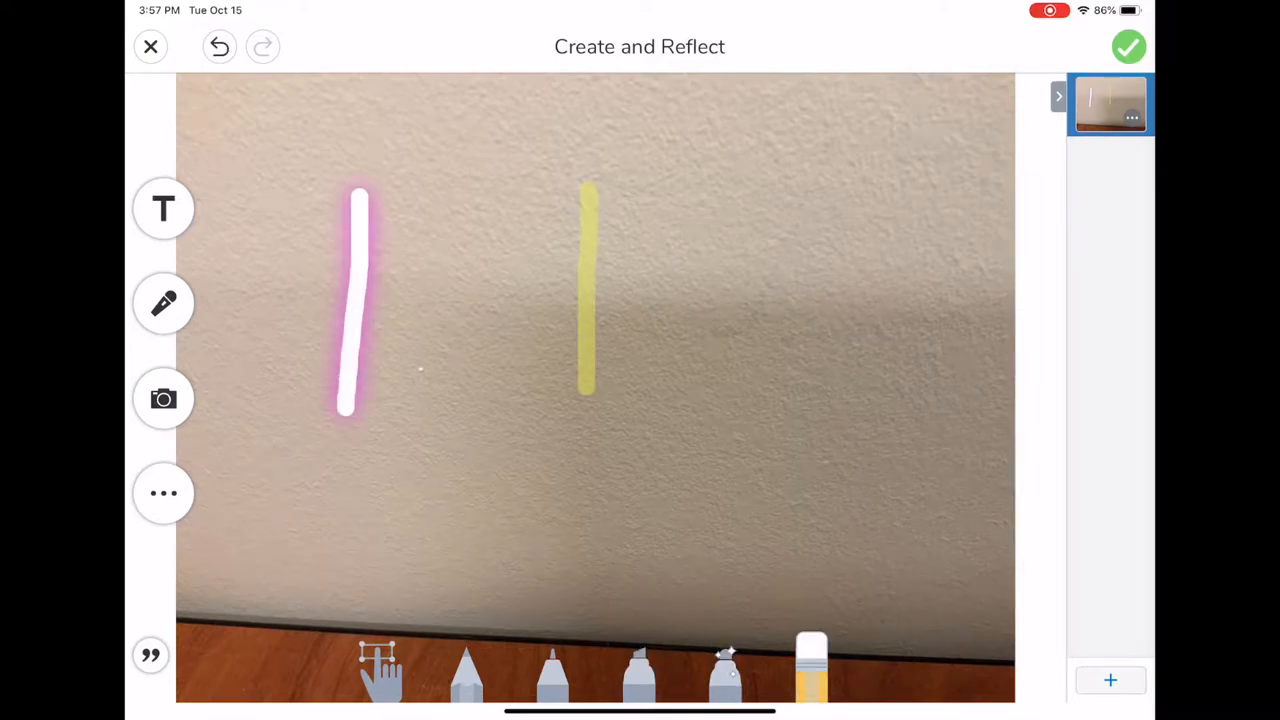
pyautogui.click(219, 46)
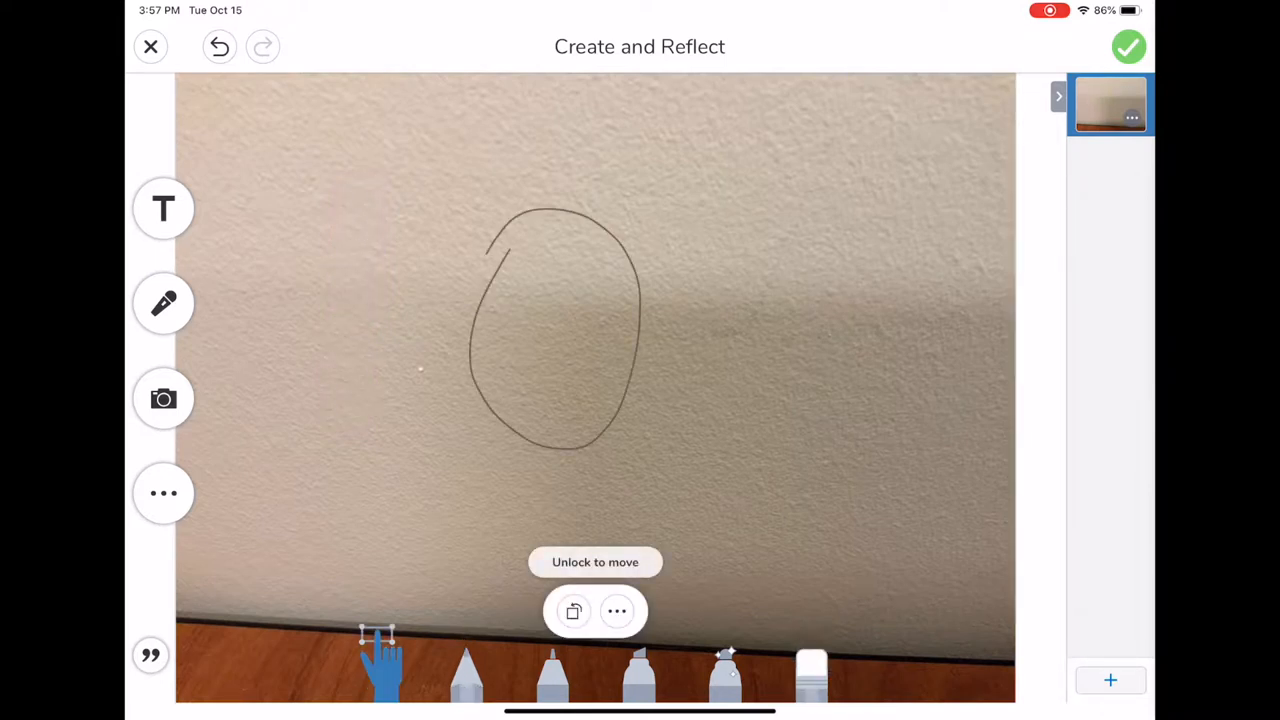
pyautogui.click(595, 561)
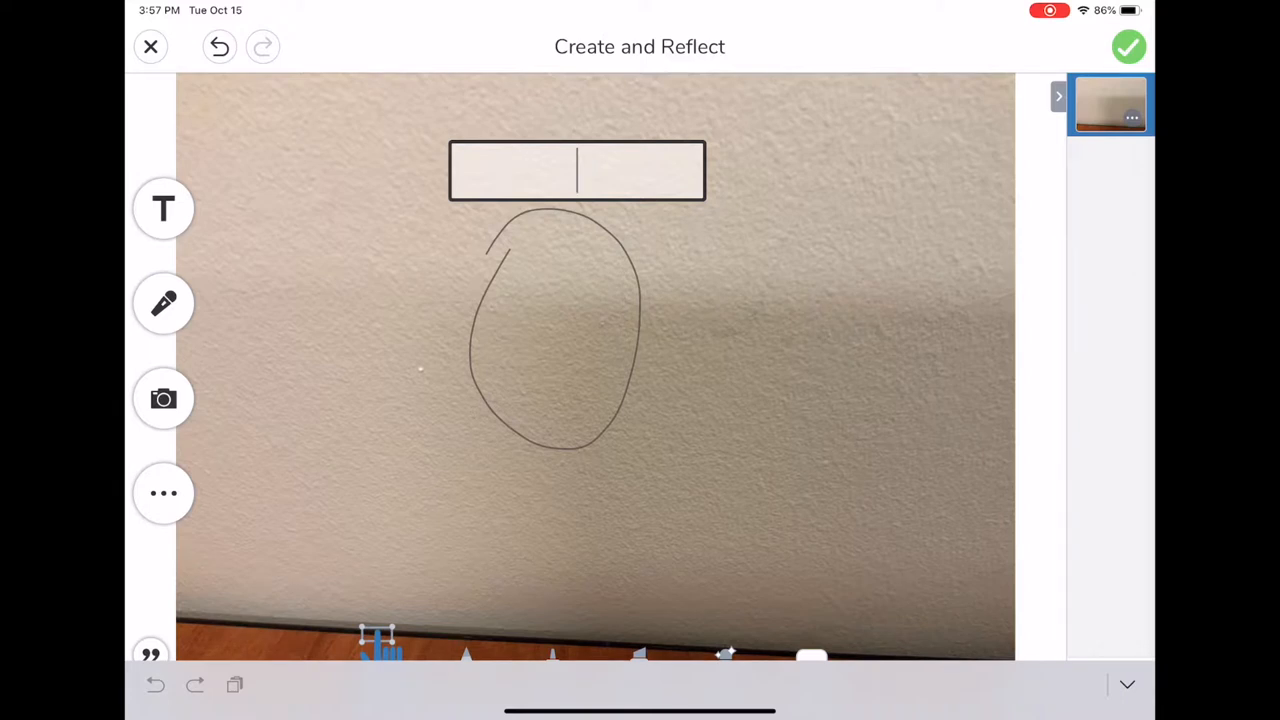
# - Label the photo 'hey', move it right of the oval, and style it olive-green filled
pyautogui.write('hey')
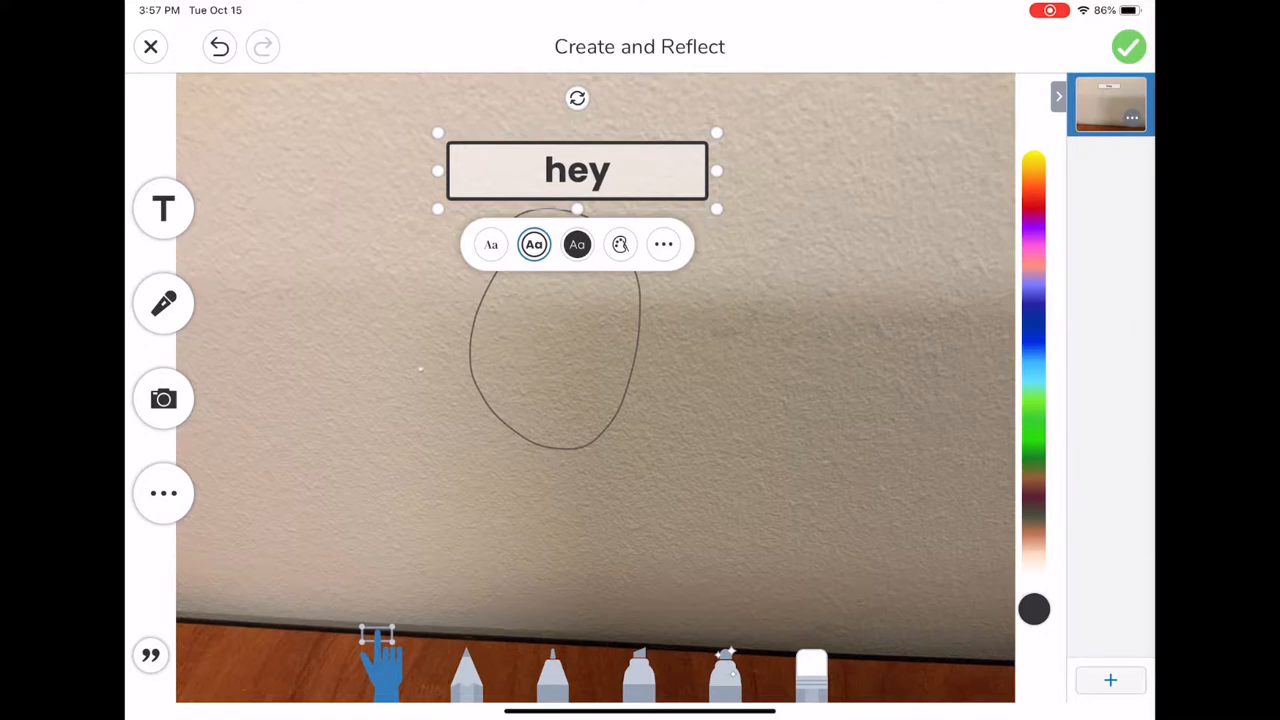
pyautogui.moveTo(577, 170); pyautogui.dragTo(730, 300)
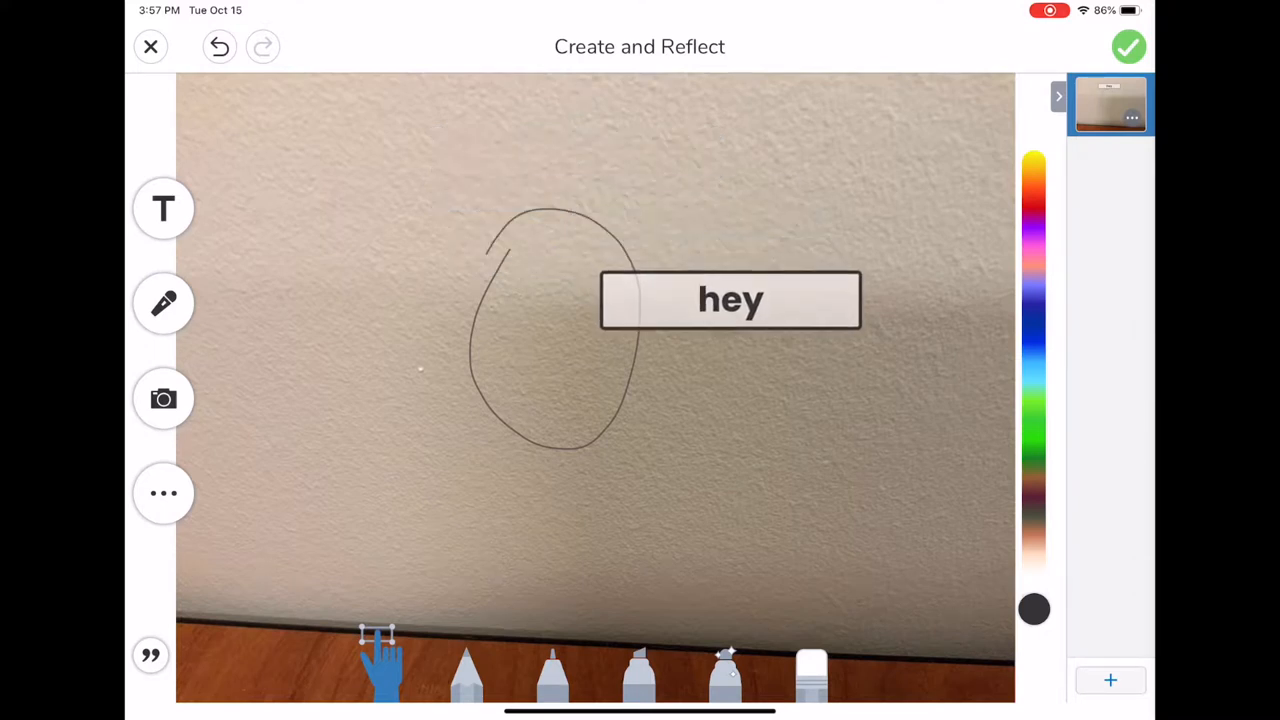
pyautogui.click(731, 299)
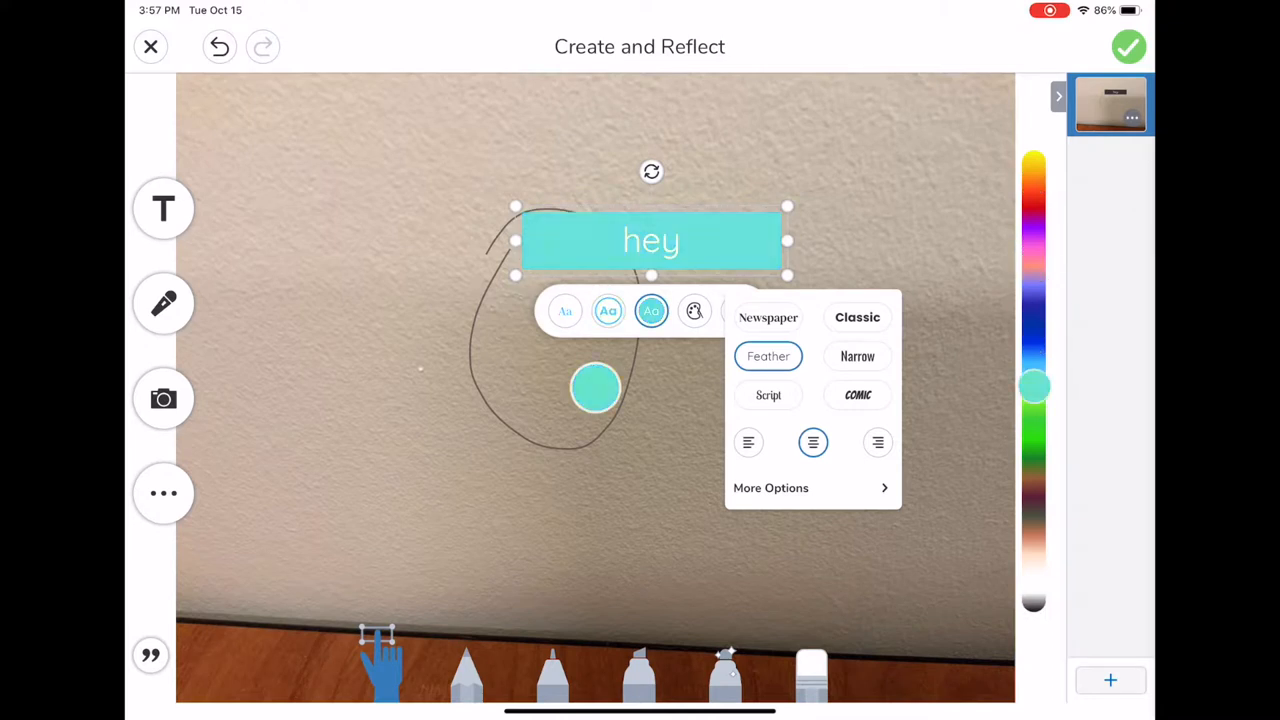
pyautogui.click(1034, 470)
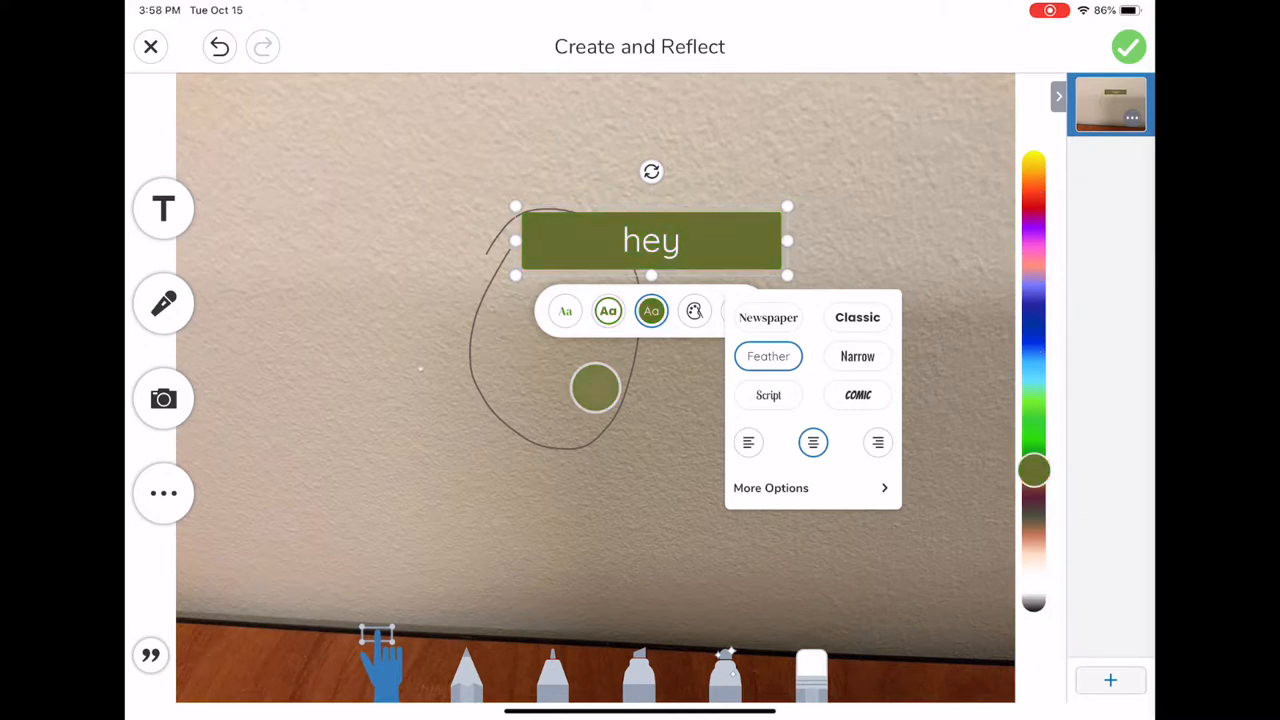
pyautogui.click(768, 317)
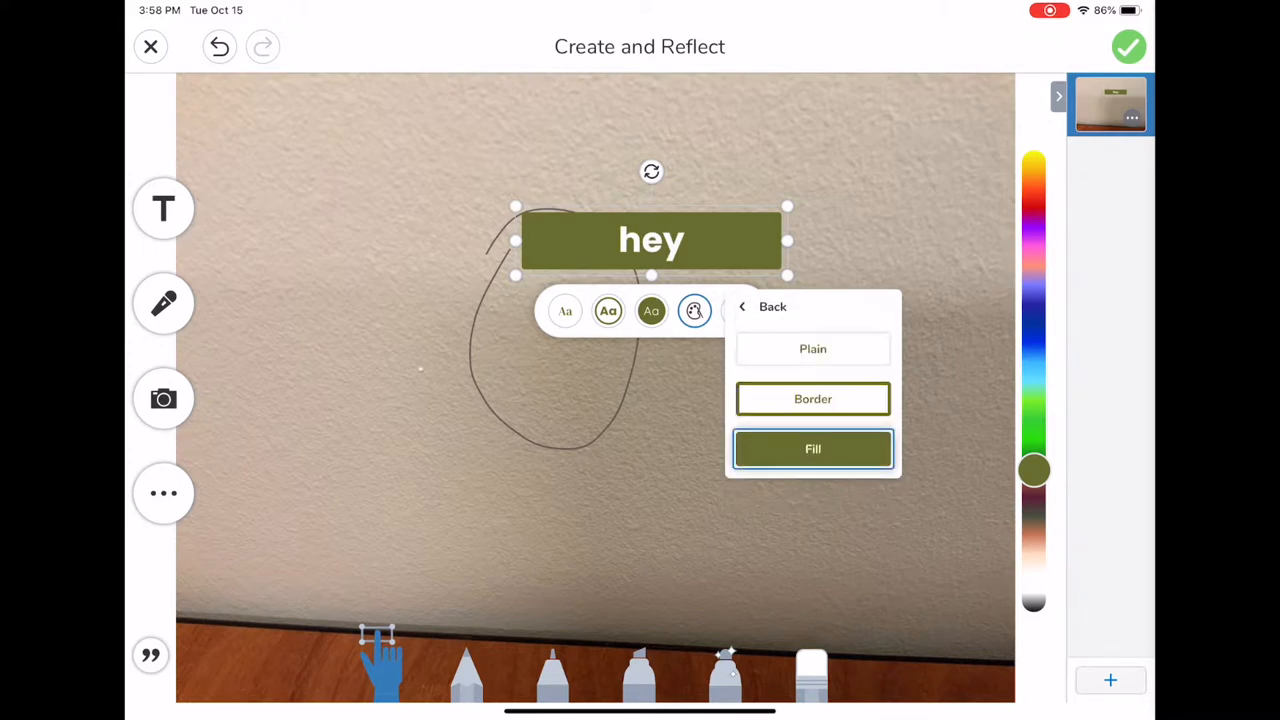
pyautogui.click(763, 306)
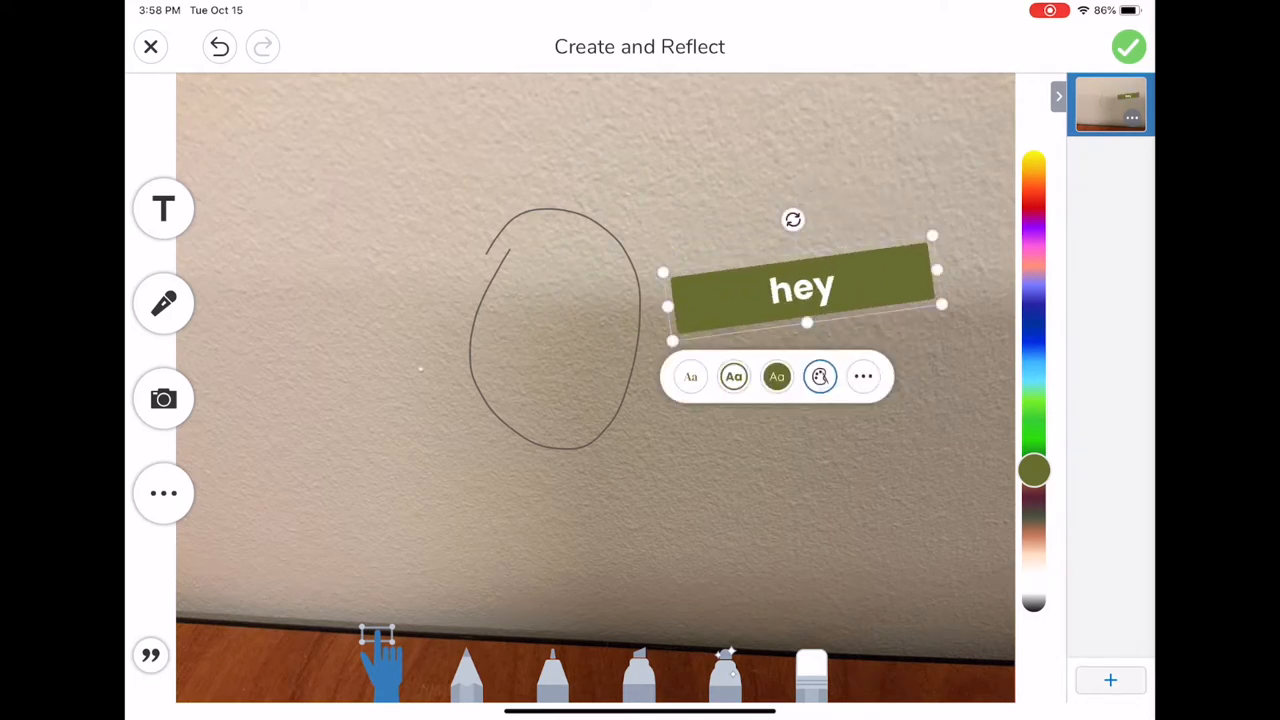
pyautogui.click(163, 492)
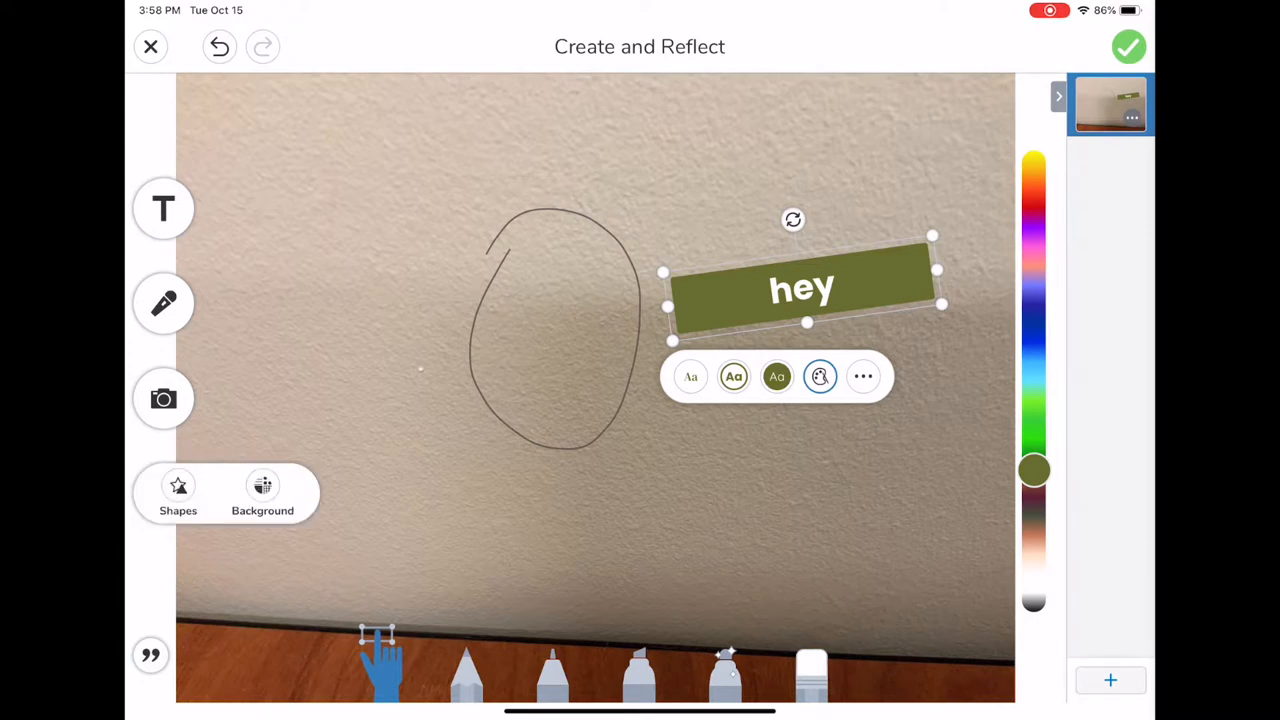
# - Add a thought bubble shape to the photo and recolour it blue
pyautogui.click(177, 493)
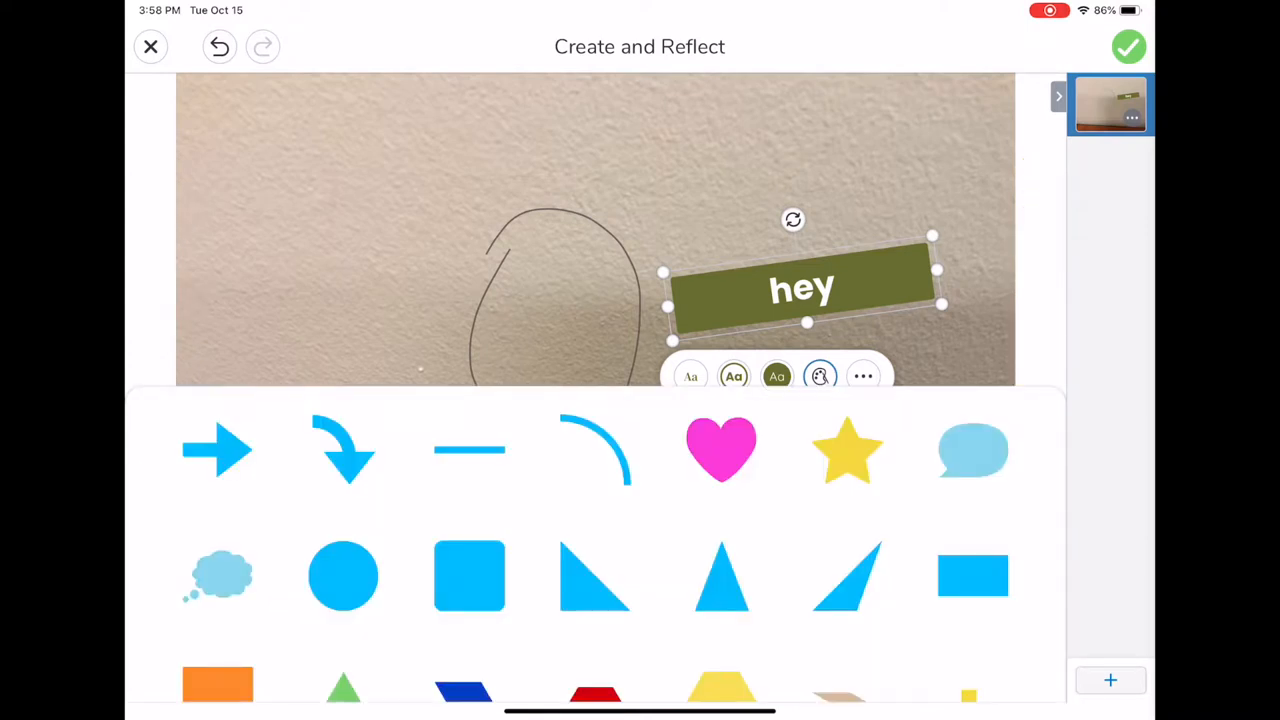
pyautogui.scroll(-3)
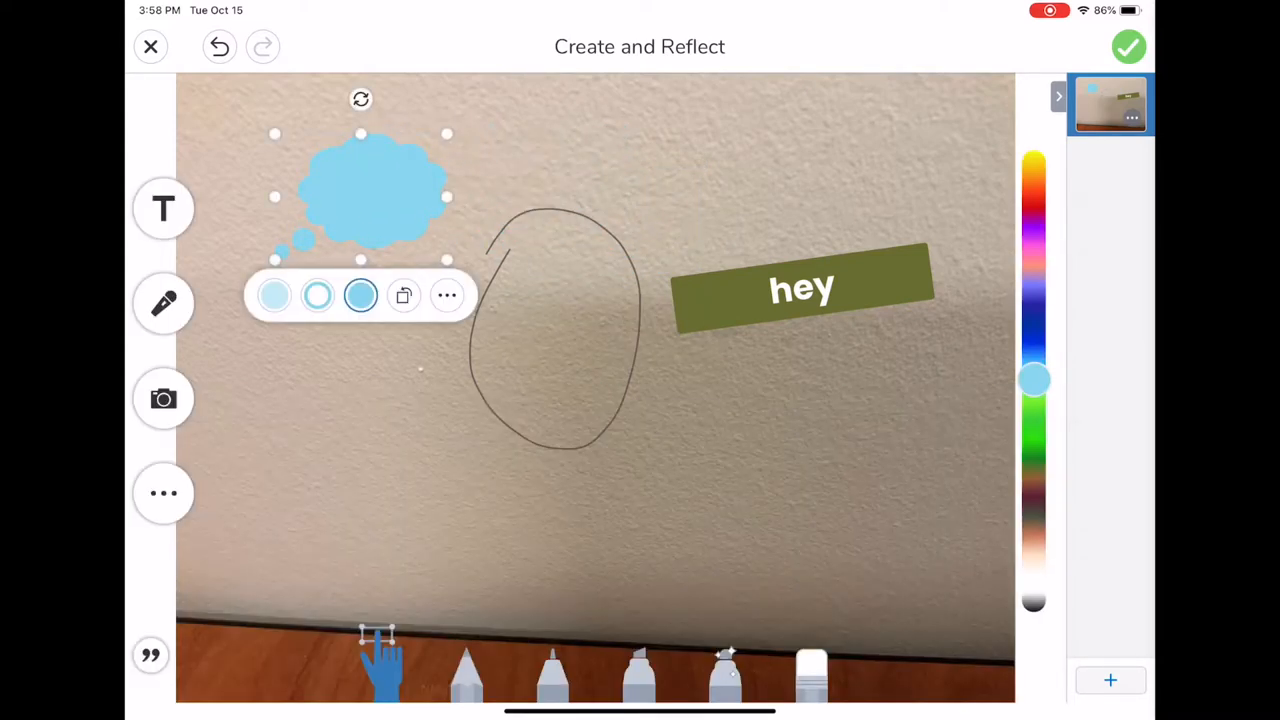
pyautogui.click(331, 321)
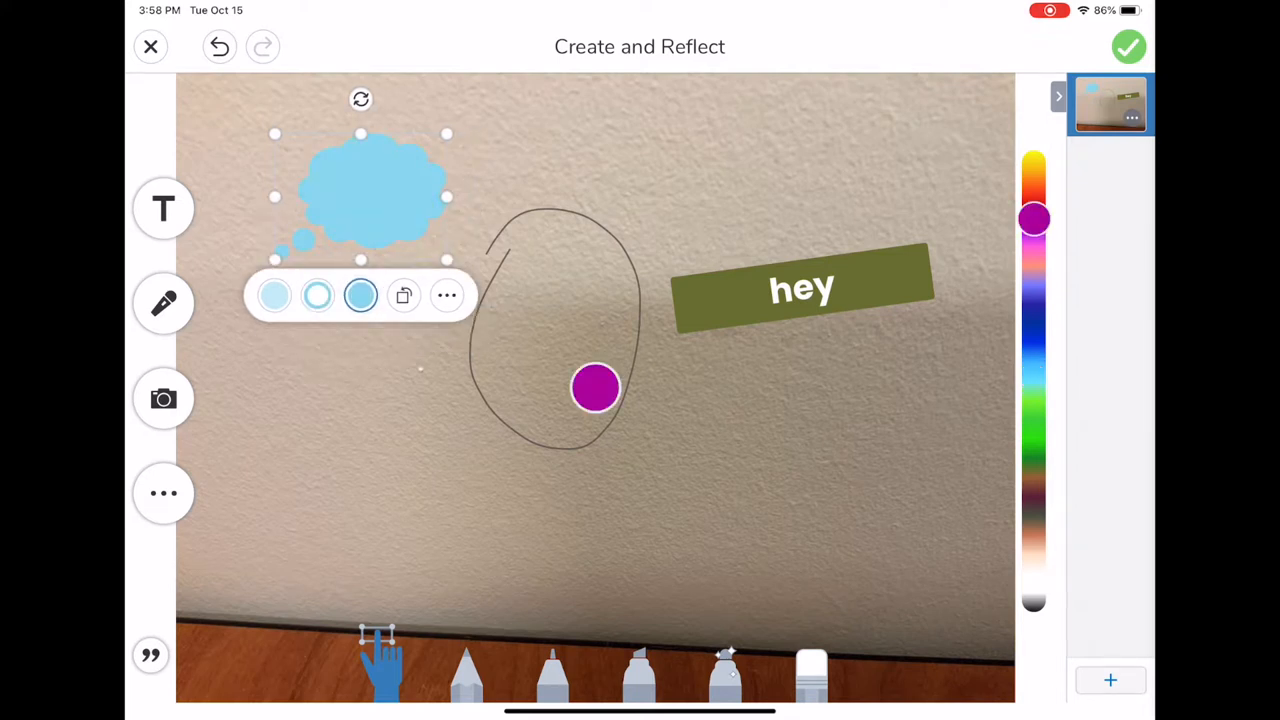
pyautogui.click(1034, 388)
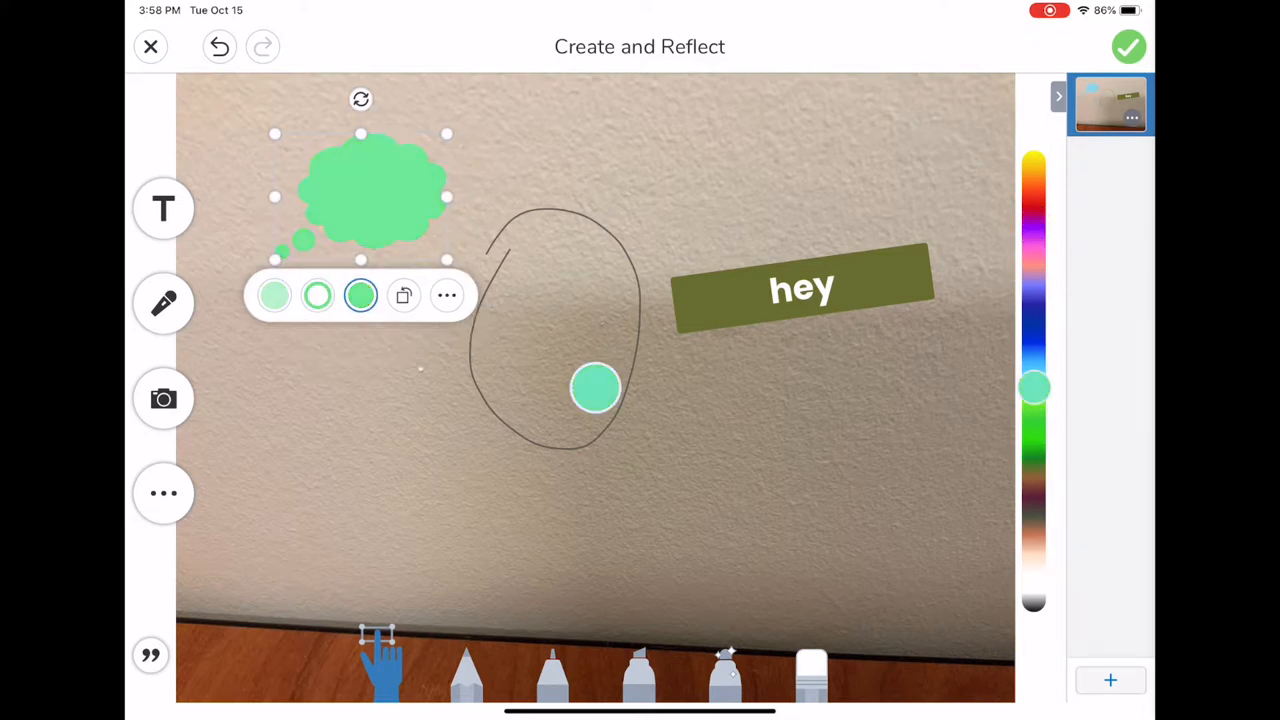
pyautogui.click(447, 294)
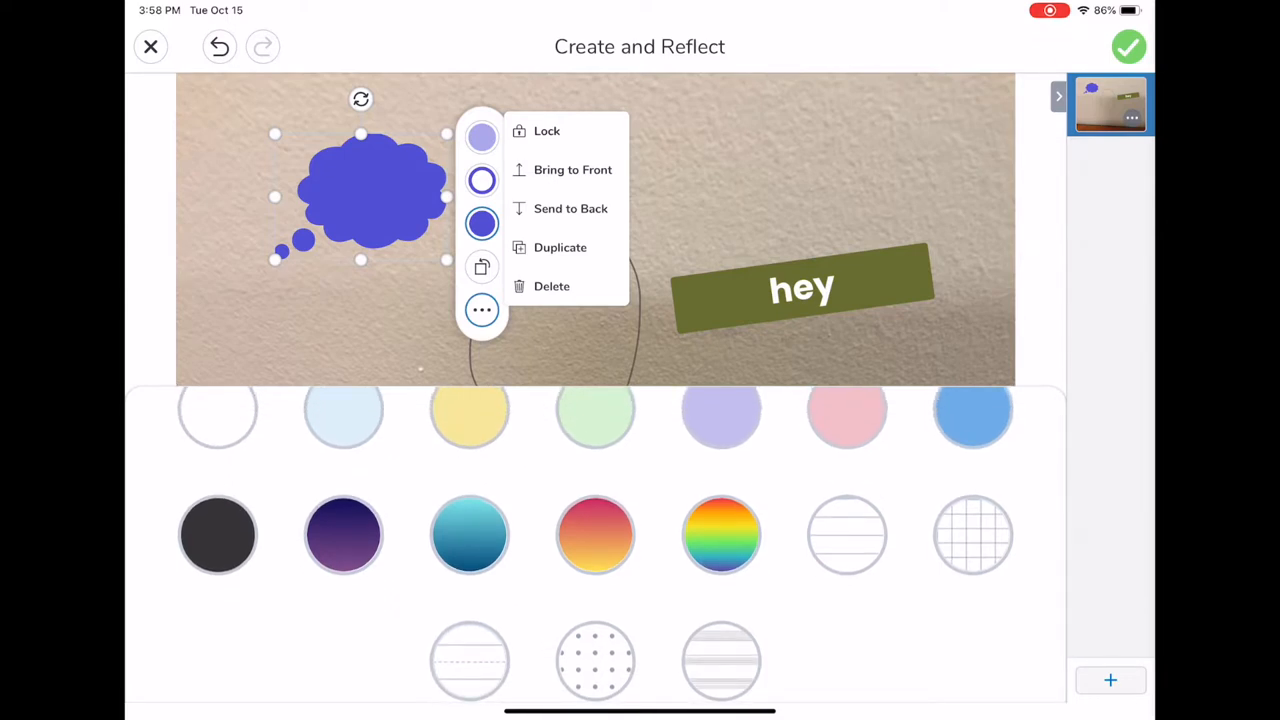
# - Set a lined-paper background, lock the bubble in place, and dismiss the Multipage prompt
pyautogui.click(469, 660)
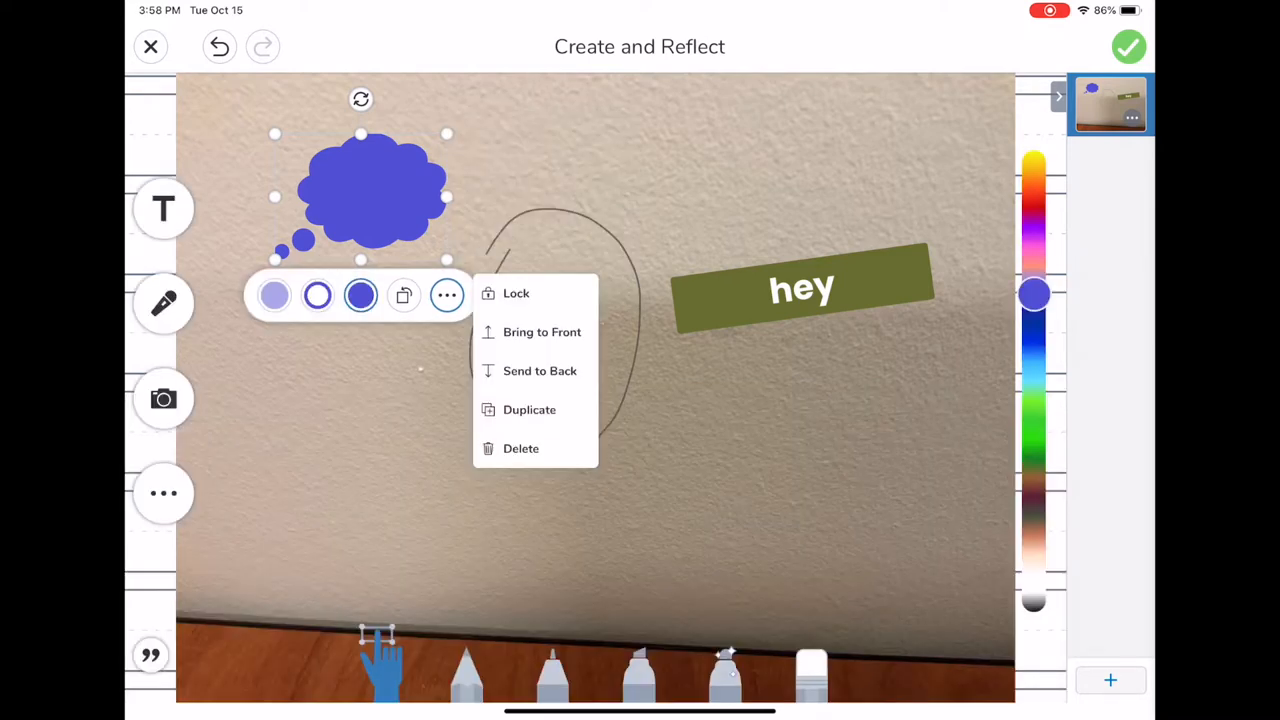
pyautogui.click(516, 293)
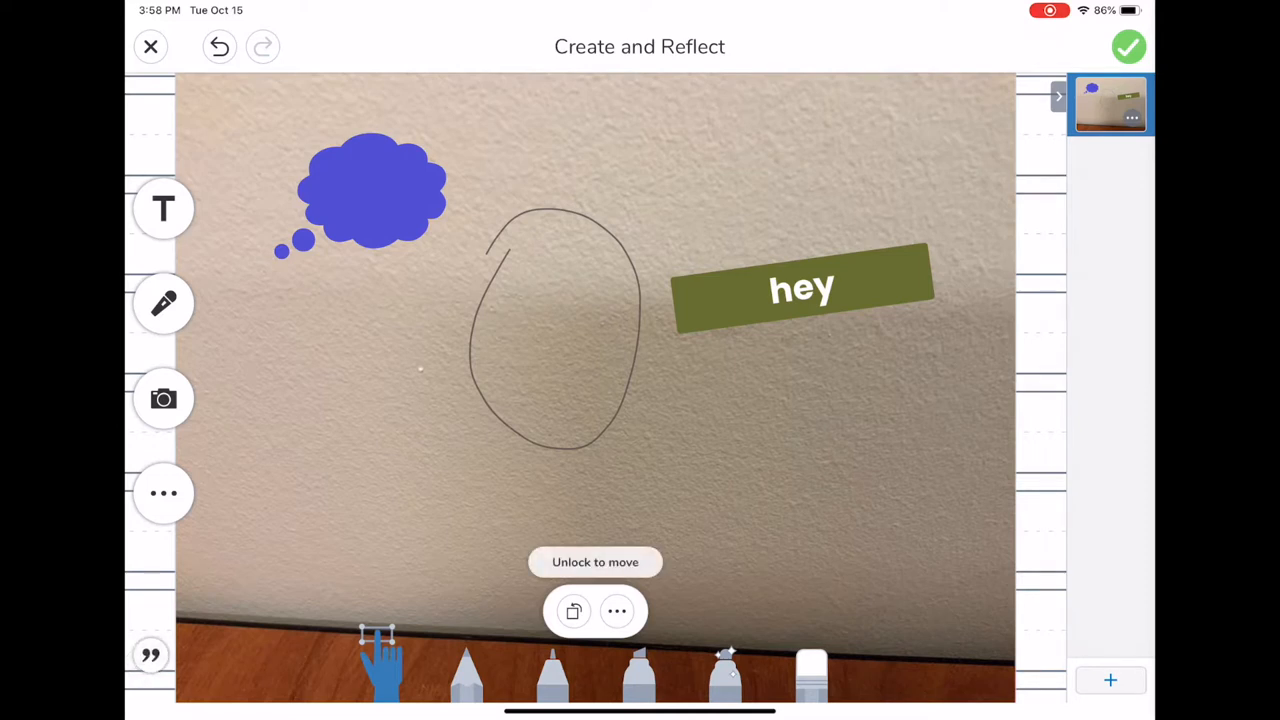
pyautogui.click(595, 561)
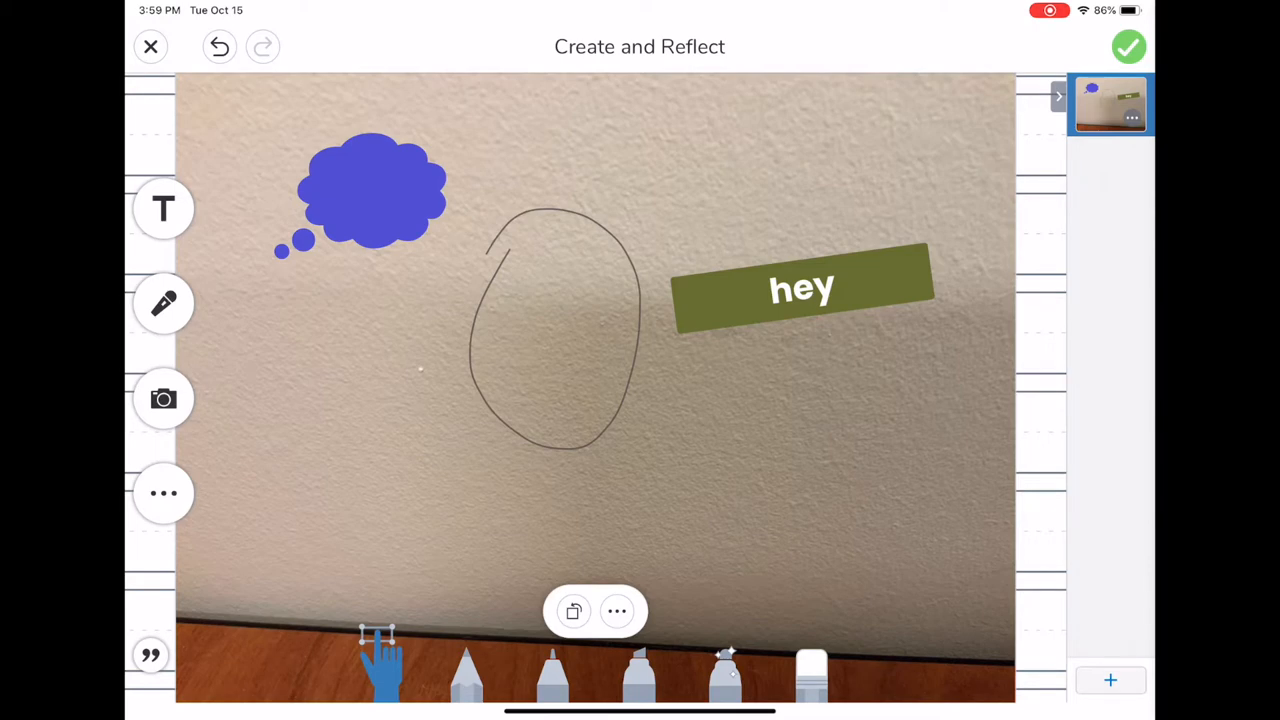
pyautogui.click(1110, 680)
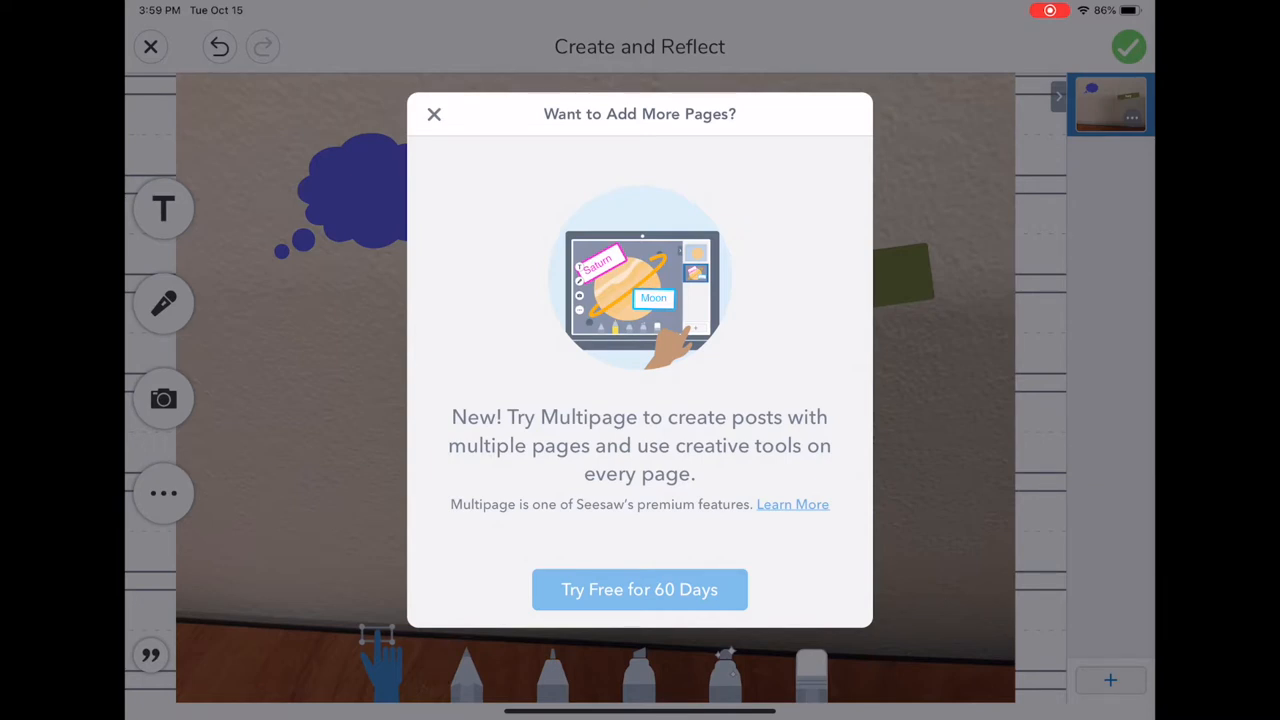
pyautogui.click(434, 113)
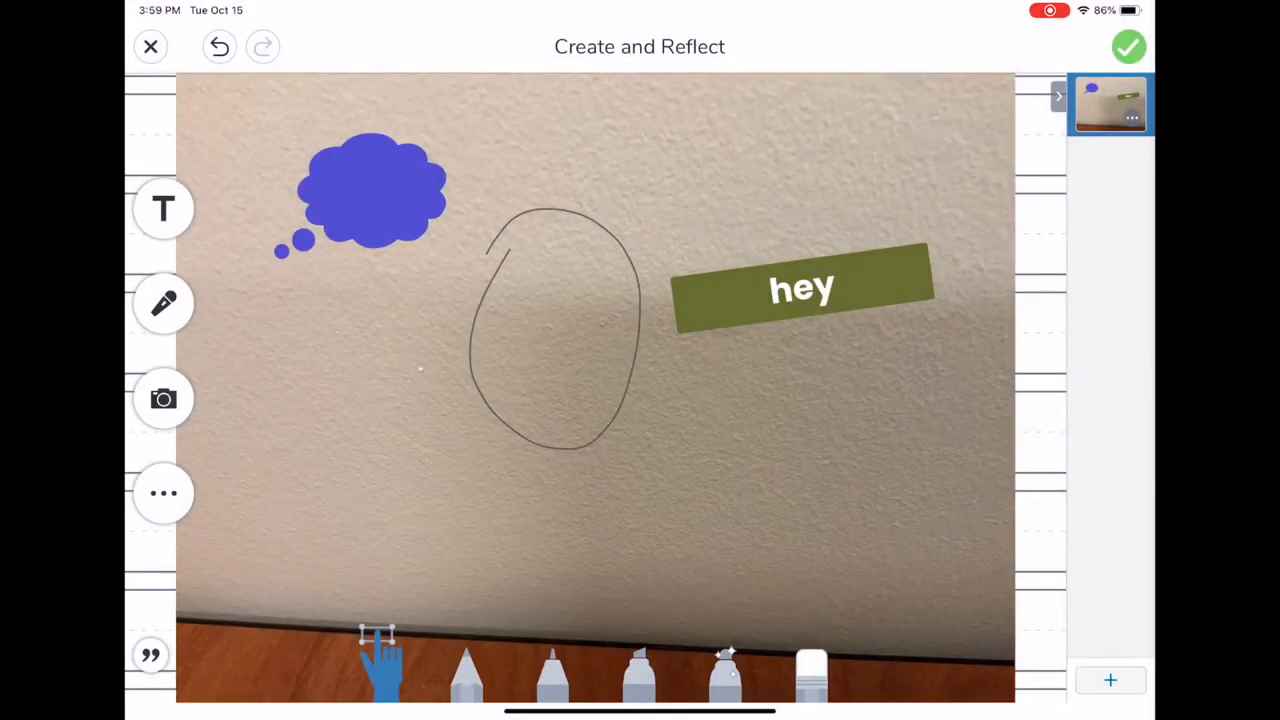
# - Post the annotated photo to Sample Student's journal and start a new drawing
pyautogui.click(1128, 46)
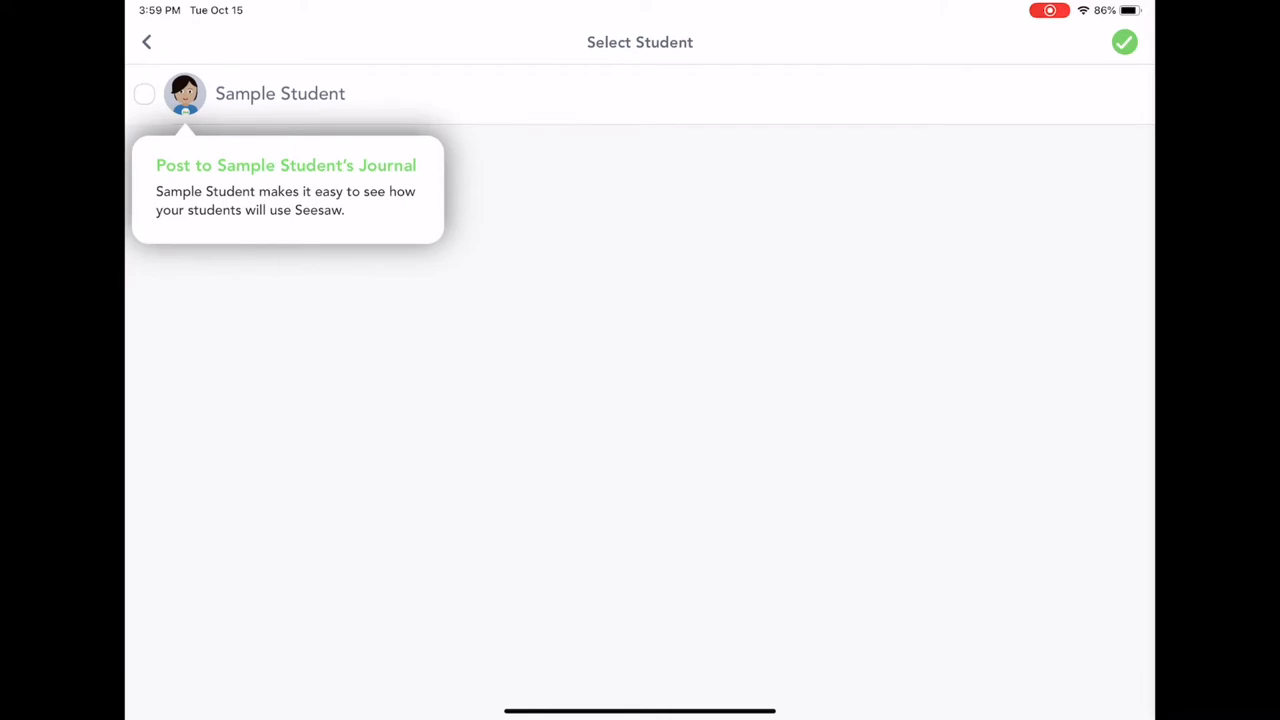
pyautogui.click(144, 93)
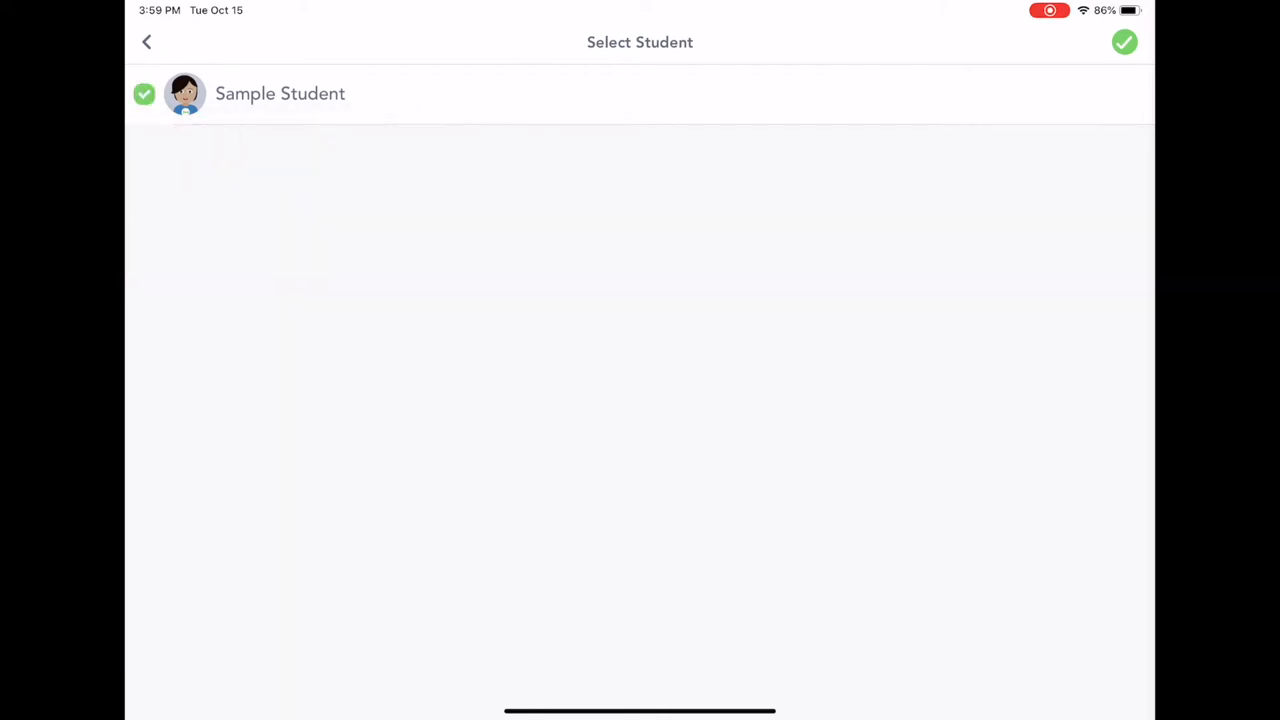
pyautogui.click(1124, 42)
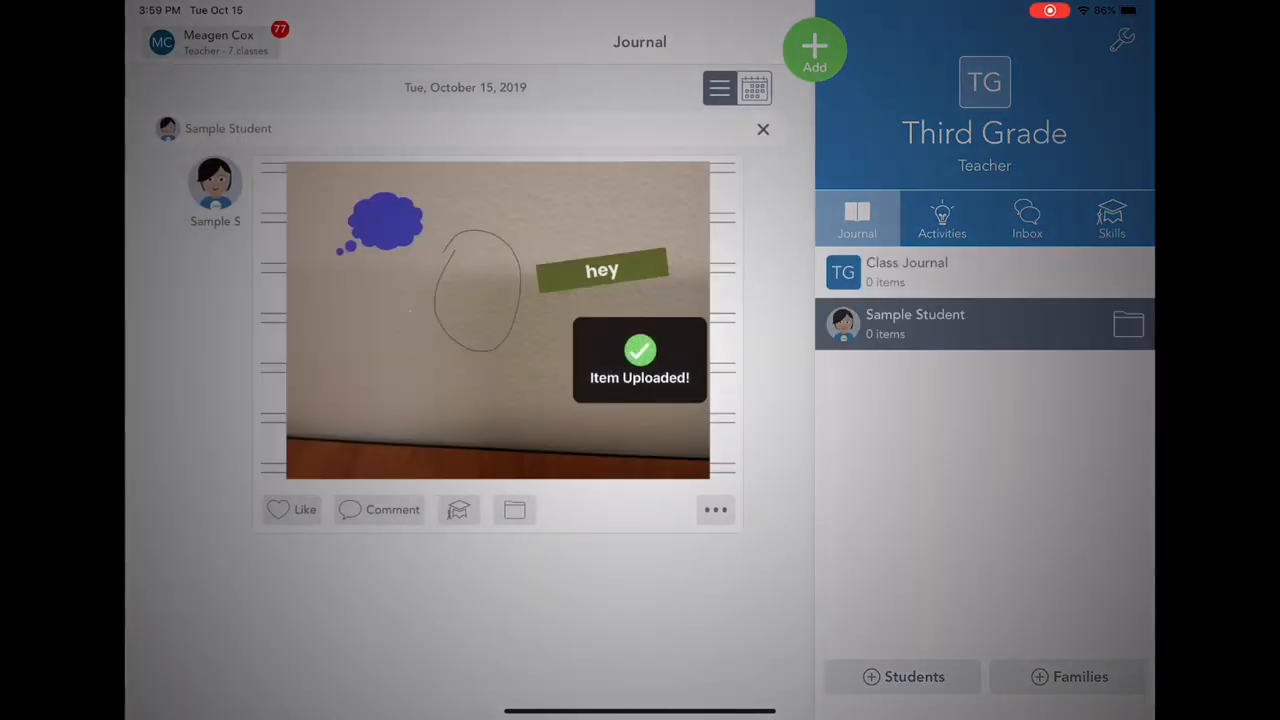
pyautogui.click(815, 50)
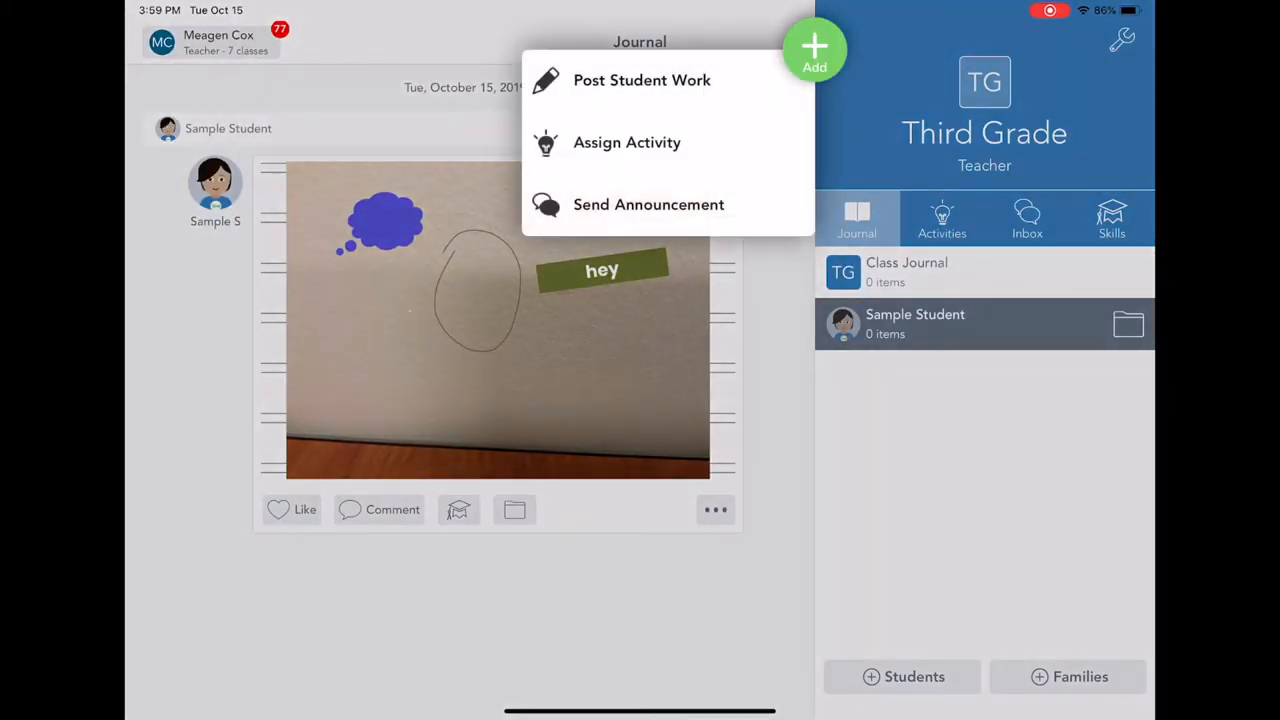
pyautogui.click(642, 80)
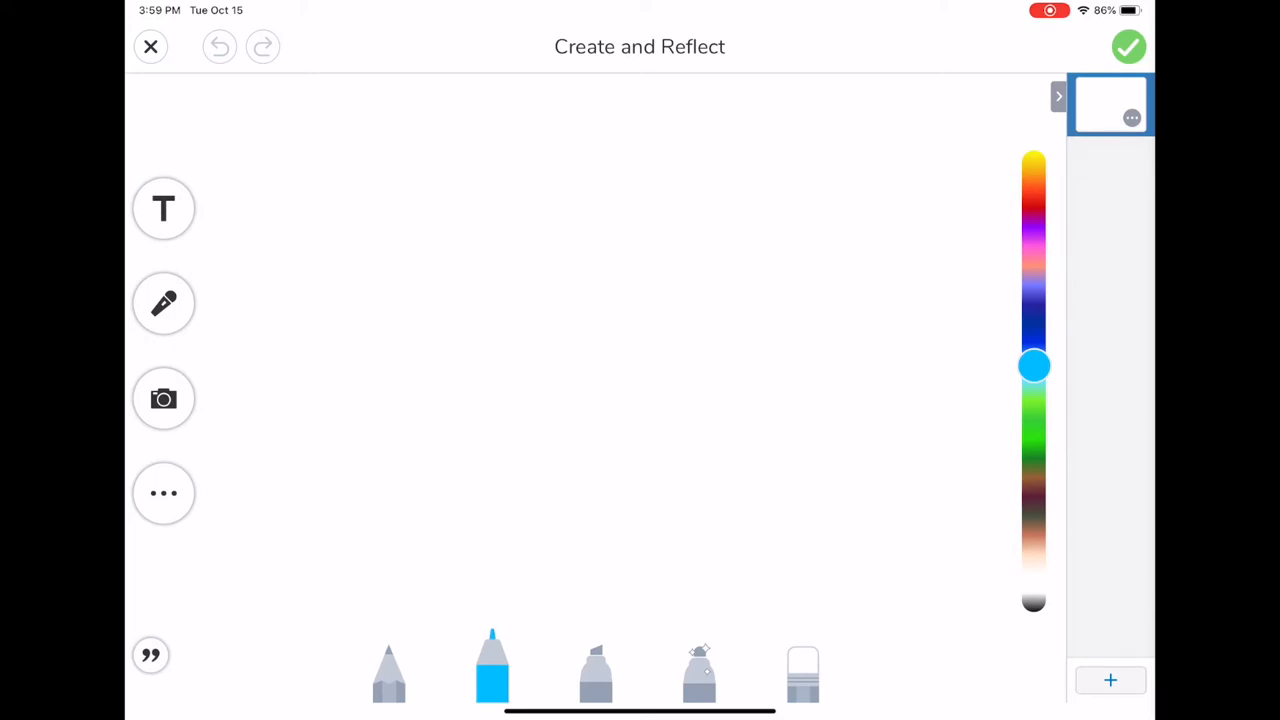
# - Give the new drawing a lined-paper background and write a blue M on the top line
pyautogui.click(163, 493)
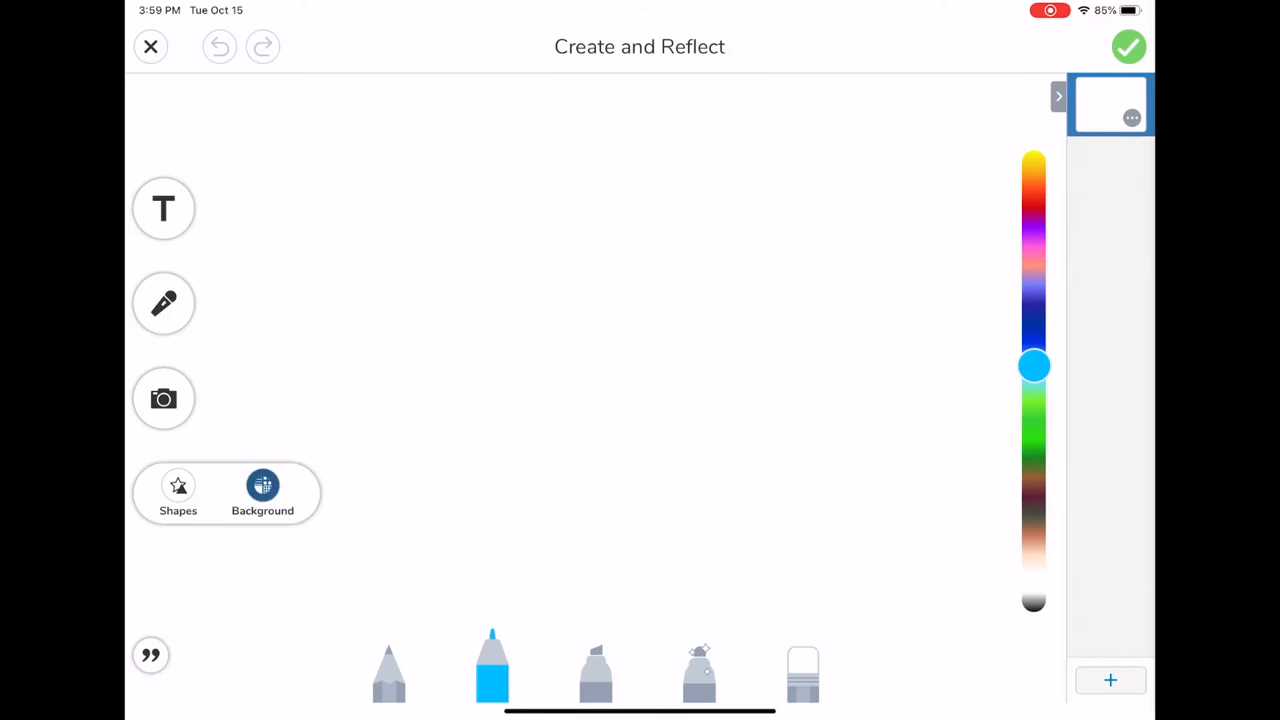
pyautogui.click(262, 493)
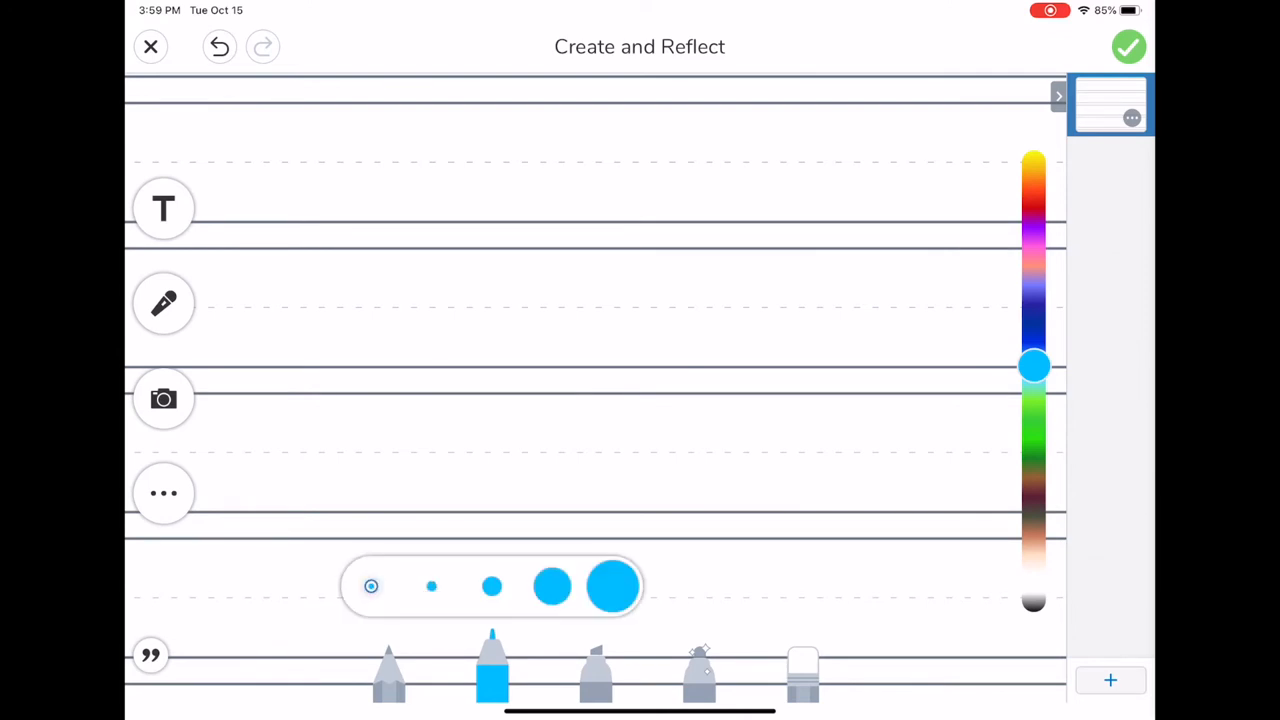
pyautogui.moveTo(310, 190); pyautogui.dragTo(393, 190)
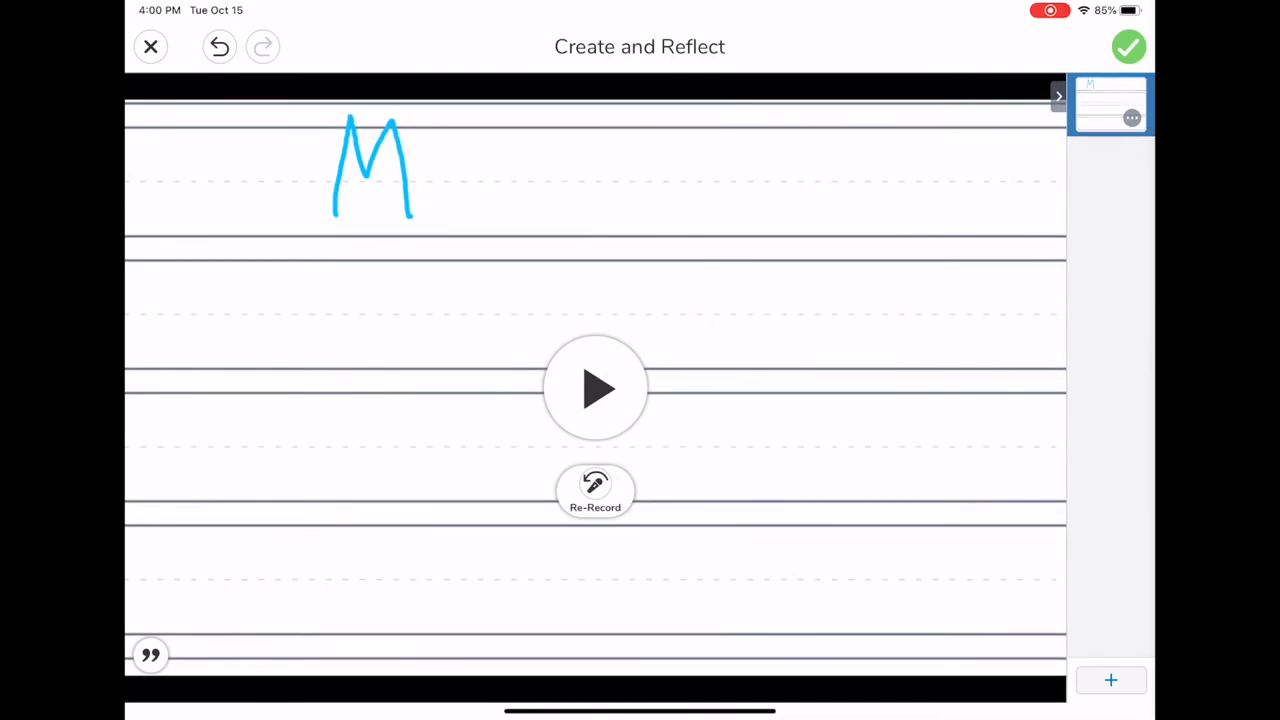
# - Post the lined M drawing to Sample Student's journal and reopen the work-type choices
pyautogui.click(1128, 47)
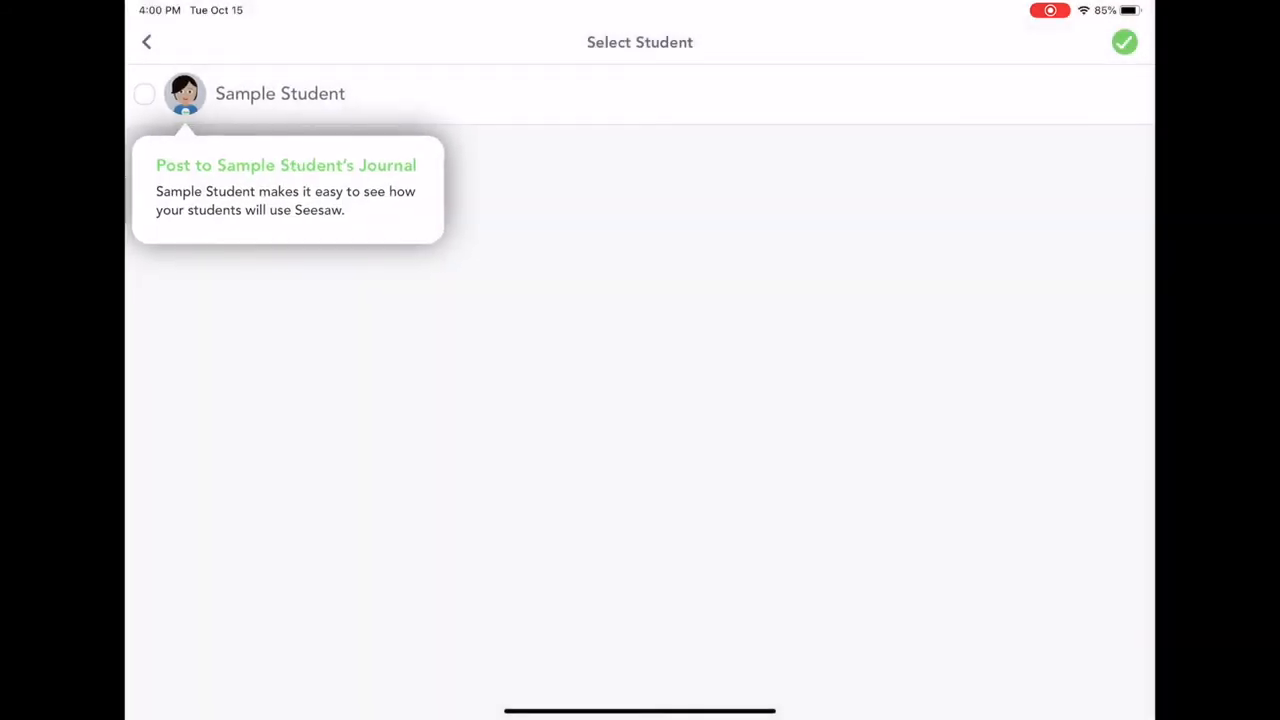
pyautogui.click(143, 93)
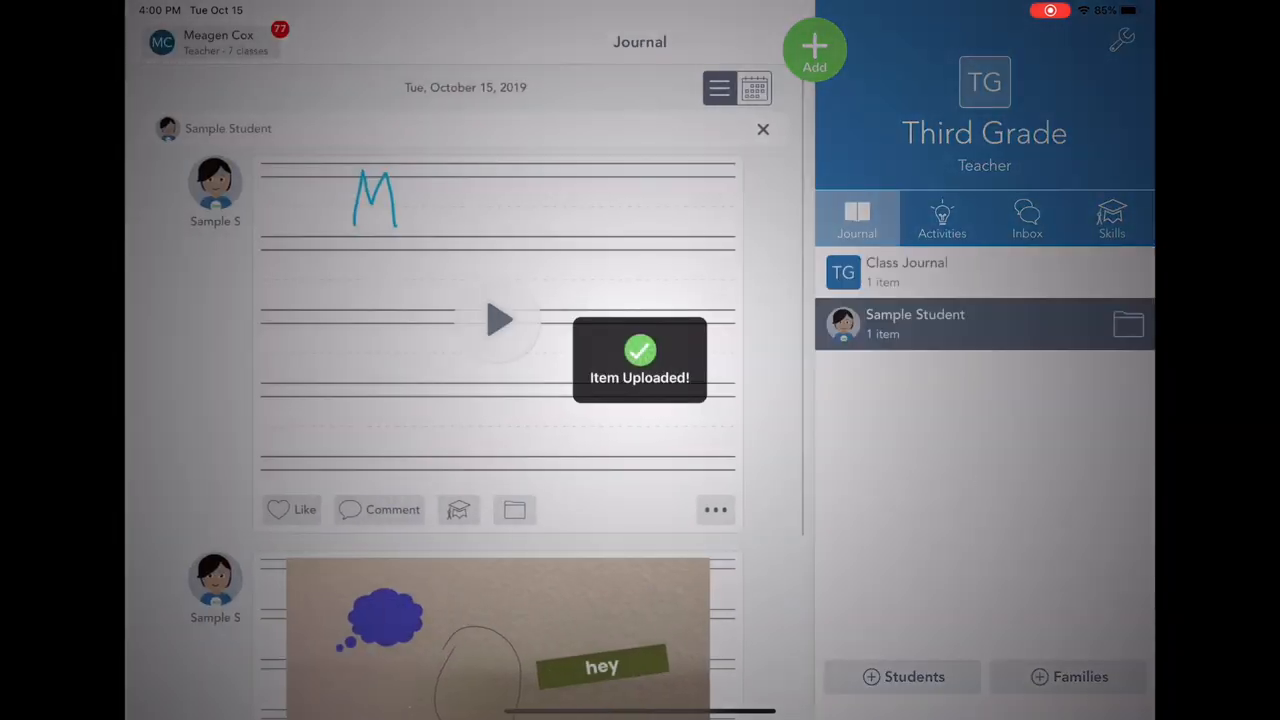
pyautogui.click(814, 50)
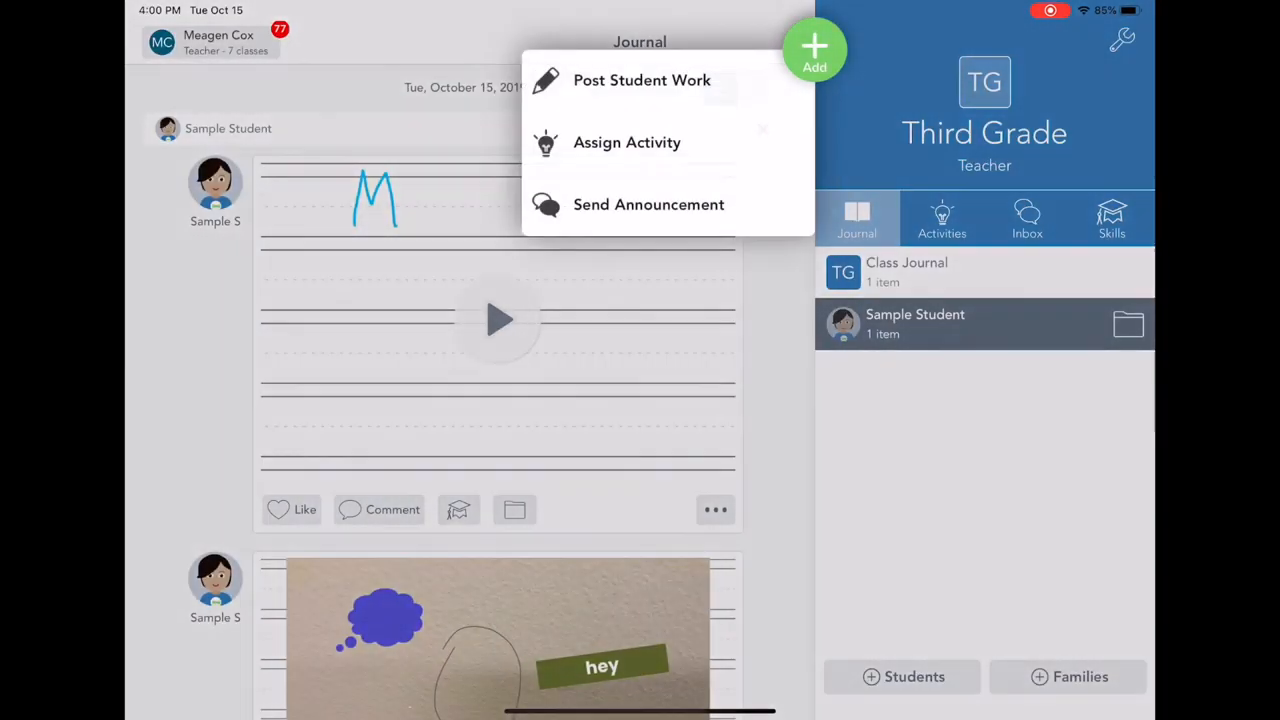
pyautogui.click(642, 80)
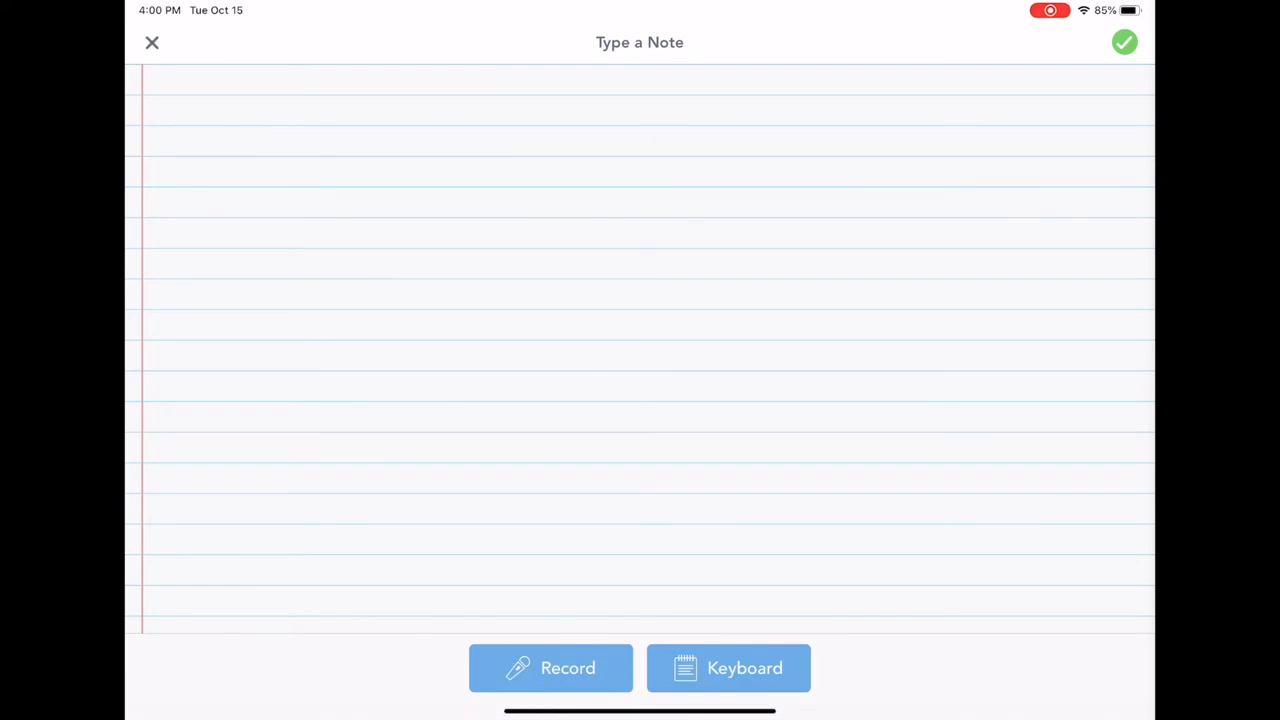
pyautogui.click(152, 42)
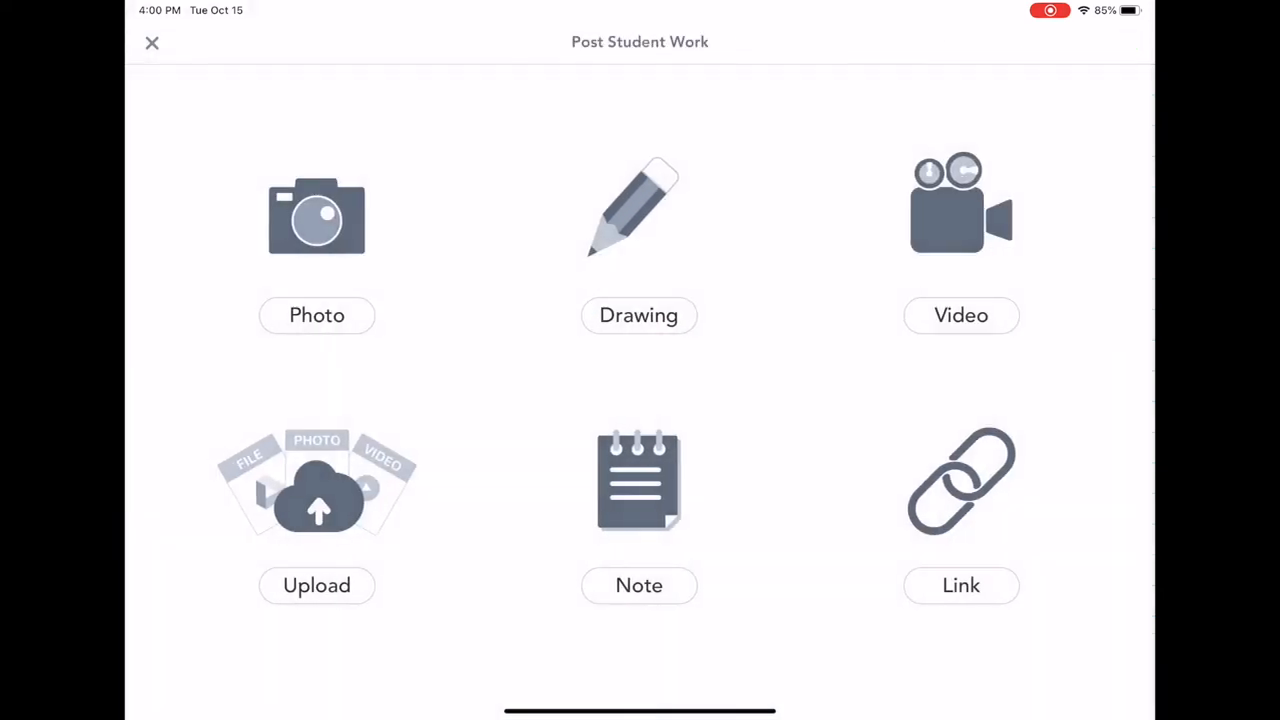